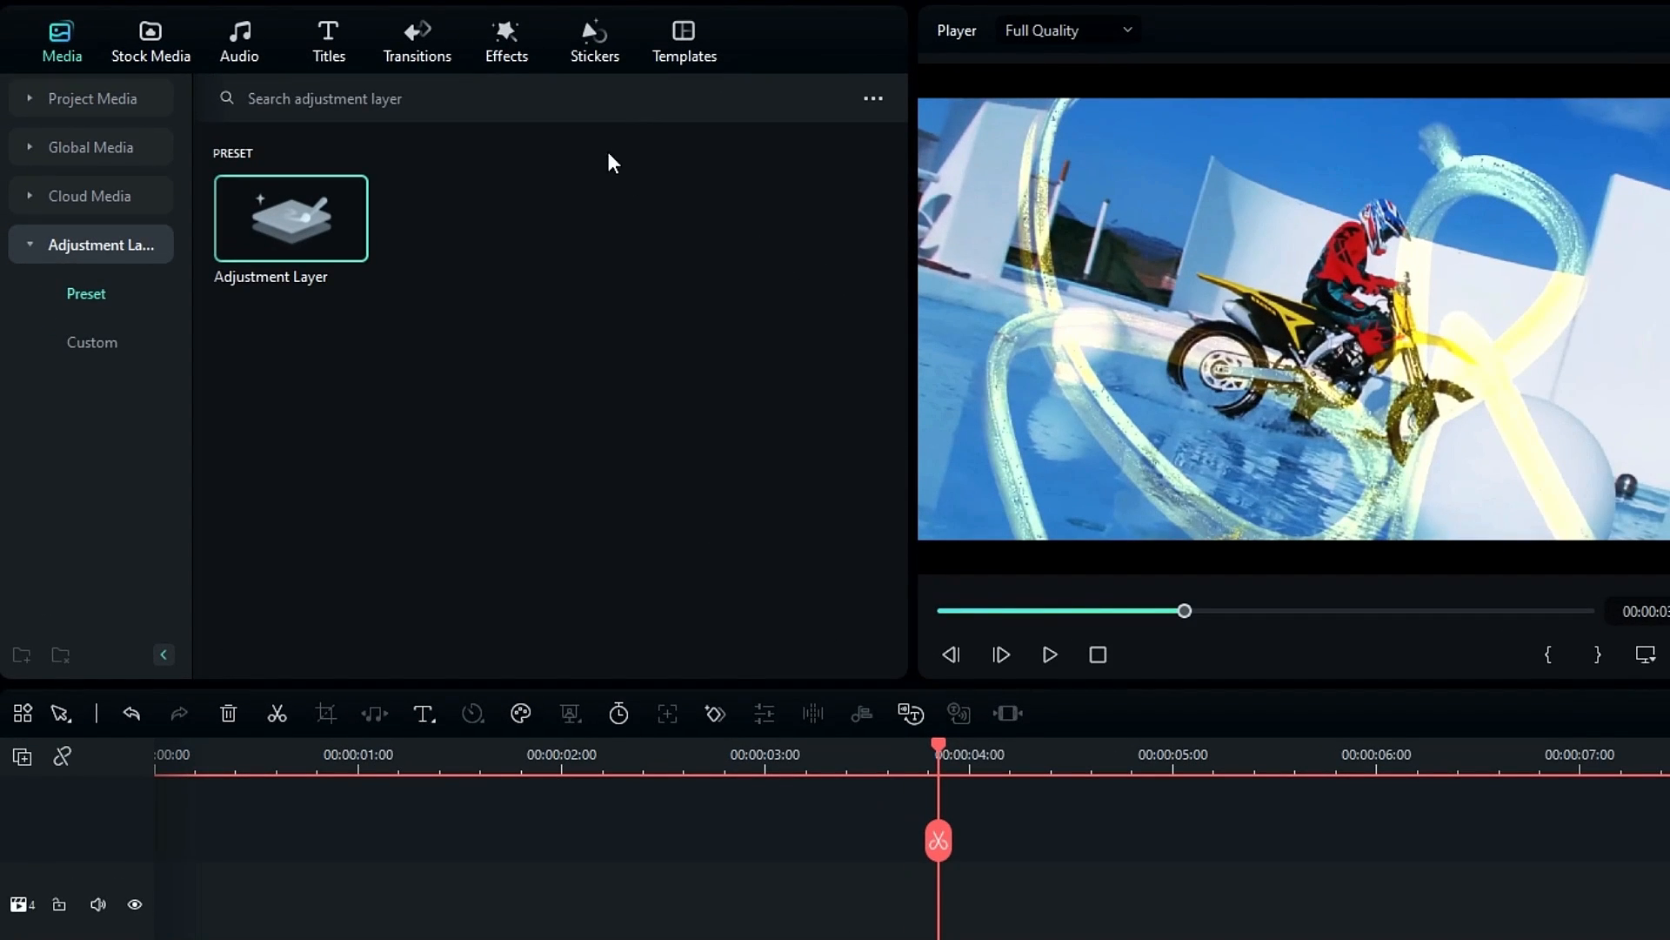
- Drag the NewBlue FX Old TV filter onto the Adjustment Layer above the motorbike clip
{"action": "left_click", "coordinate": [505, 39]}
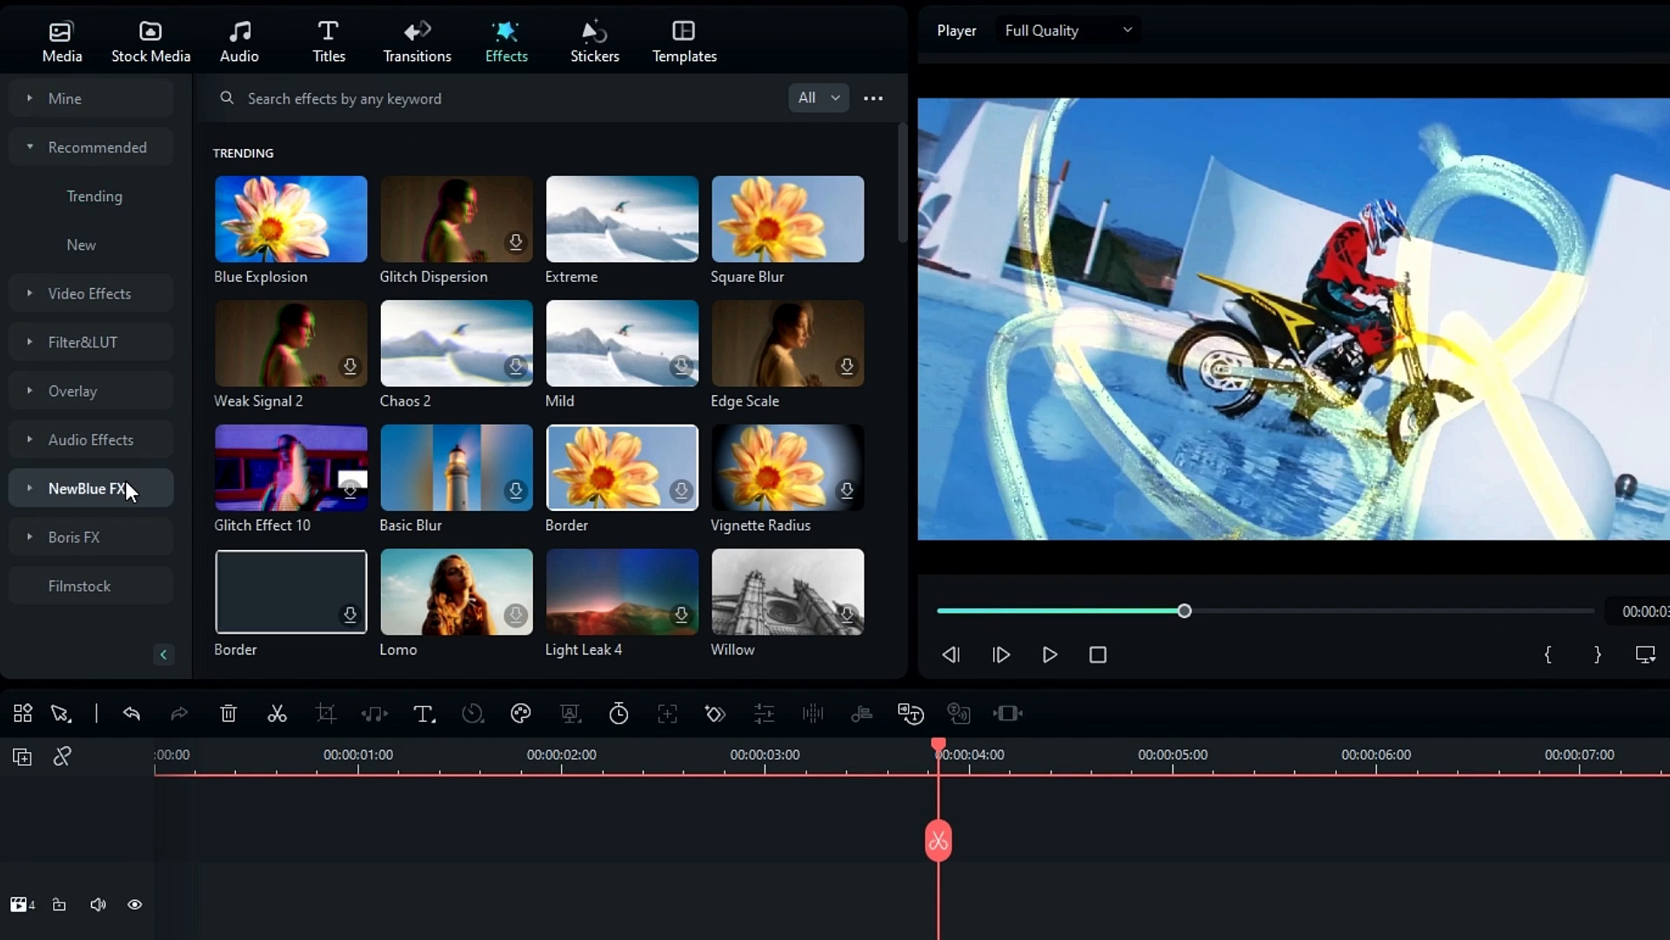
{"action": "left_click", "coordinate": [87, 488]}
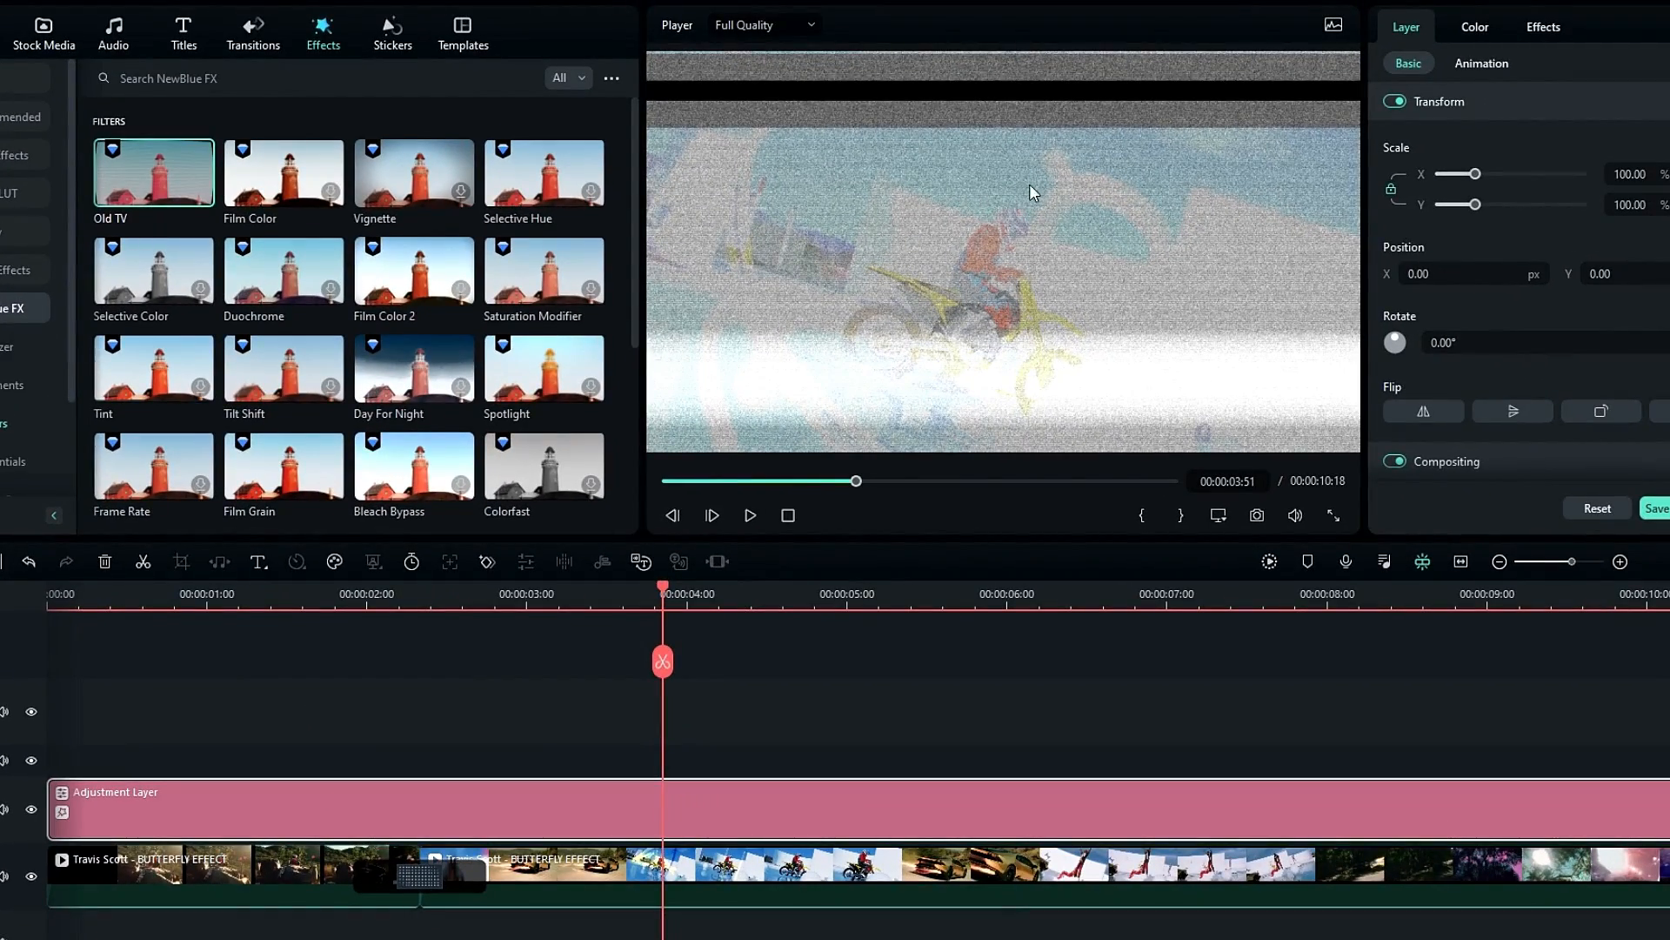
- Reset the Old TV effect's preset to None for a clean picture
{"action": "left_click", "coordinate": [1541, 27]}
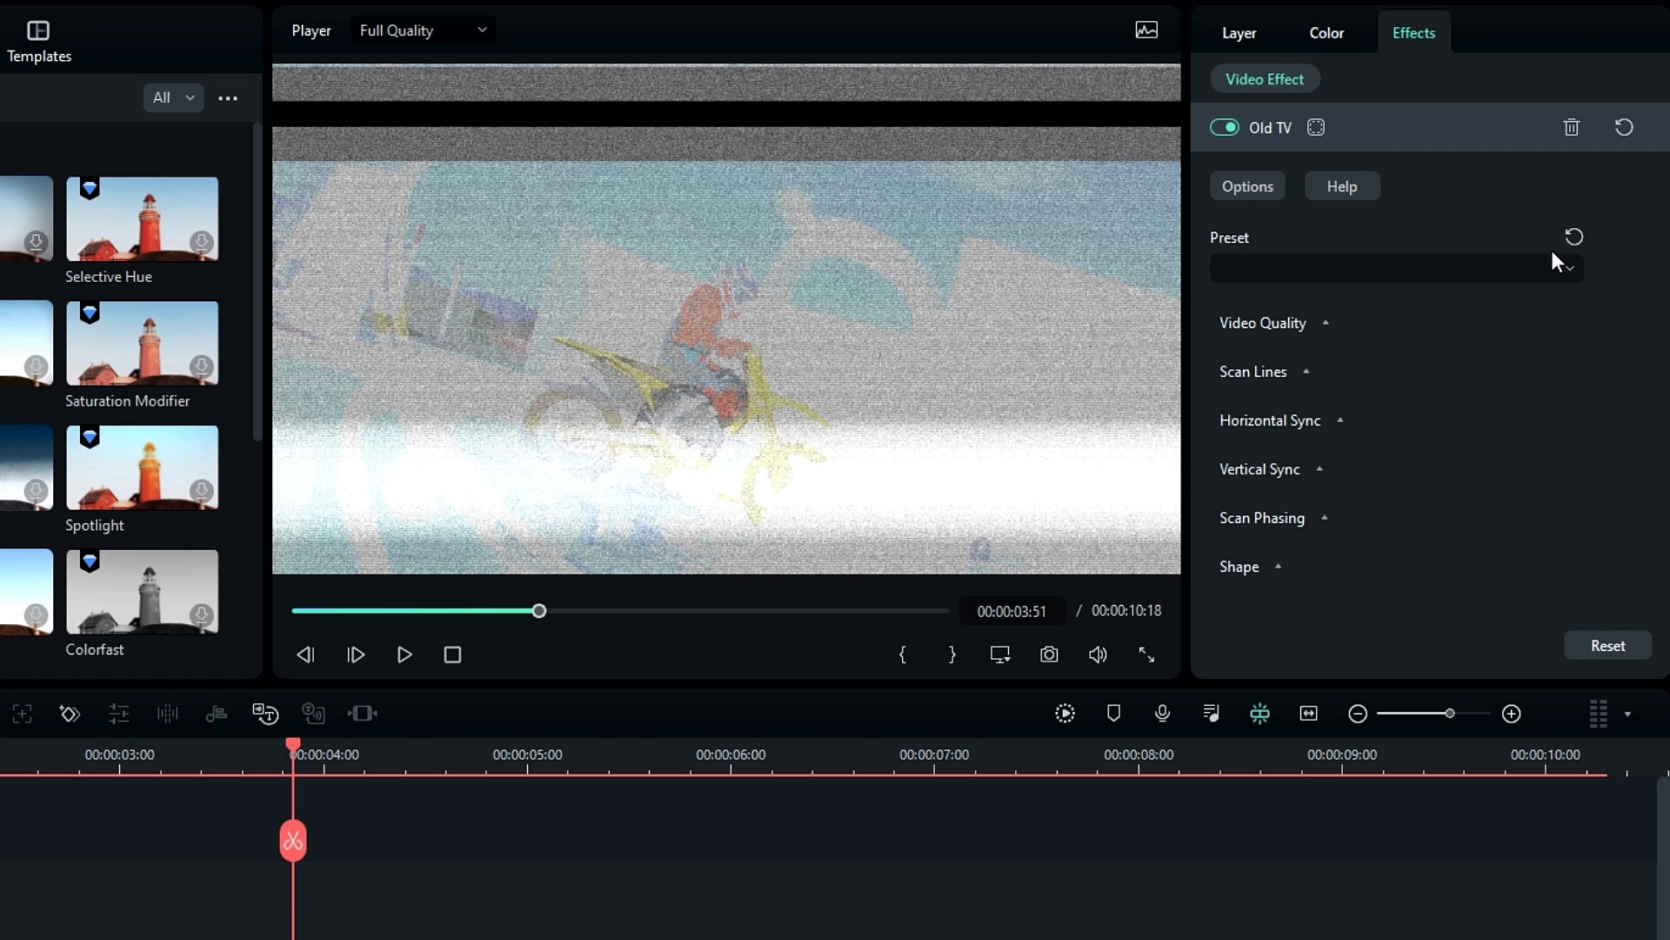
{"action": "left_click", "coordinate": [1396, 267]}
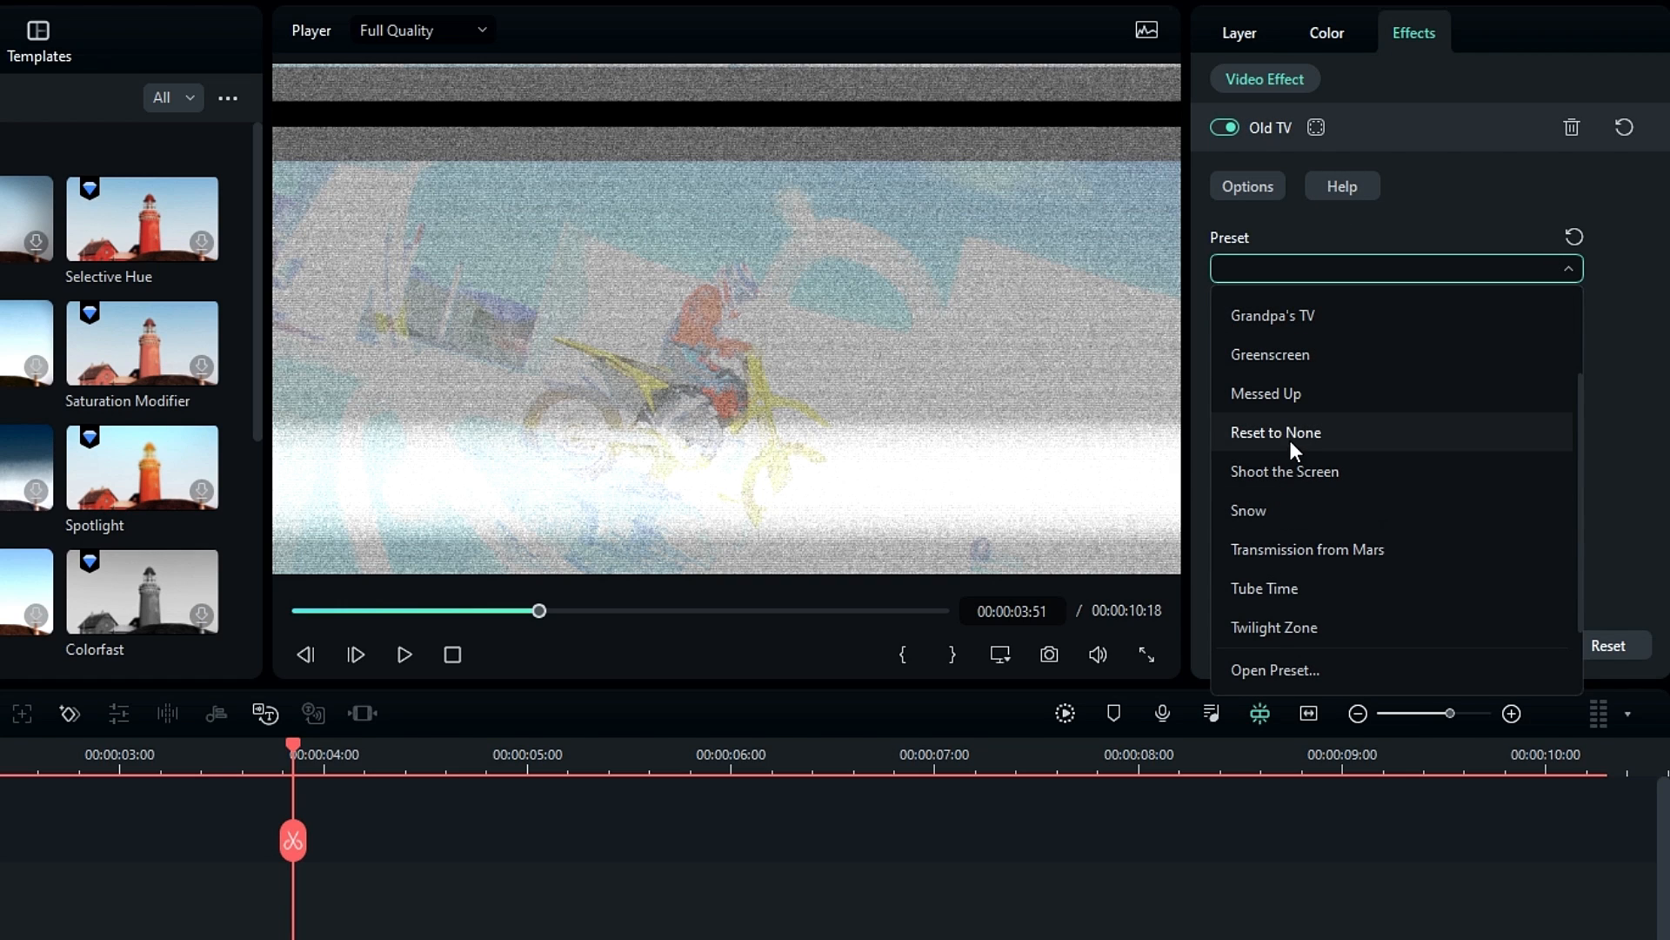
{"action": "left_click", "coordinate": [1277, 432]}
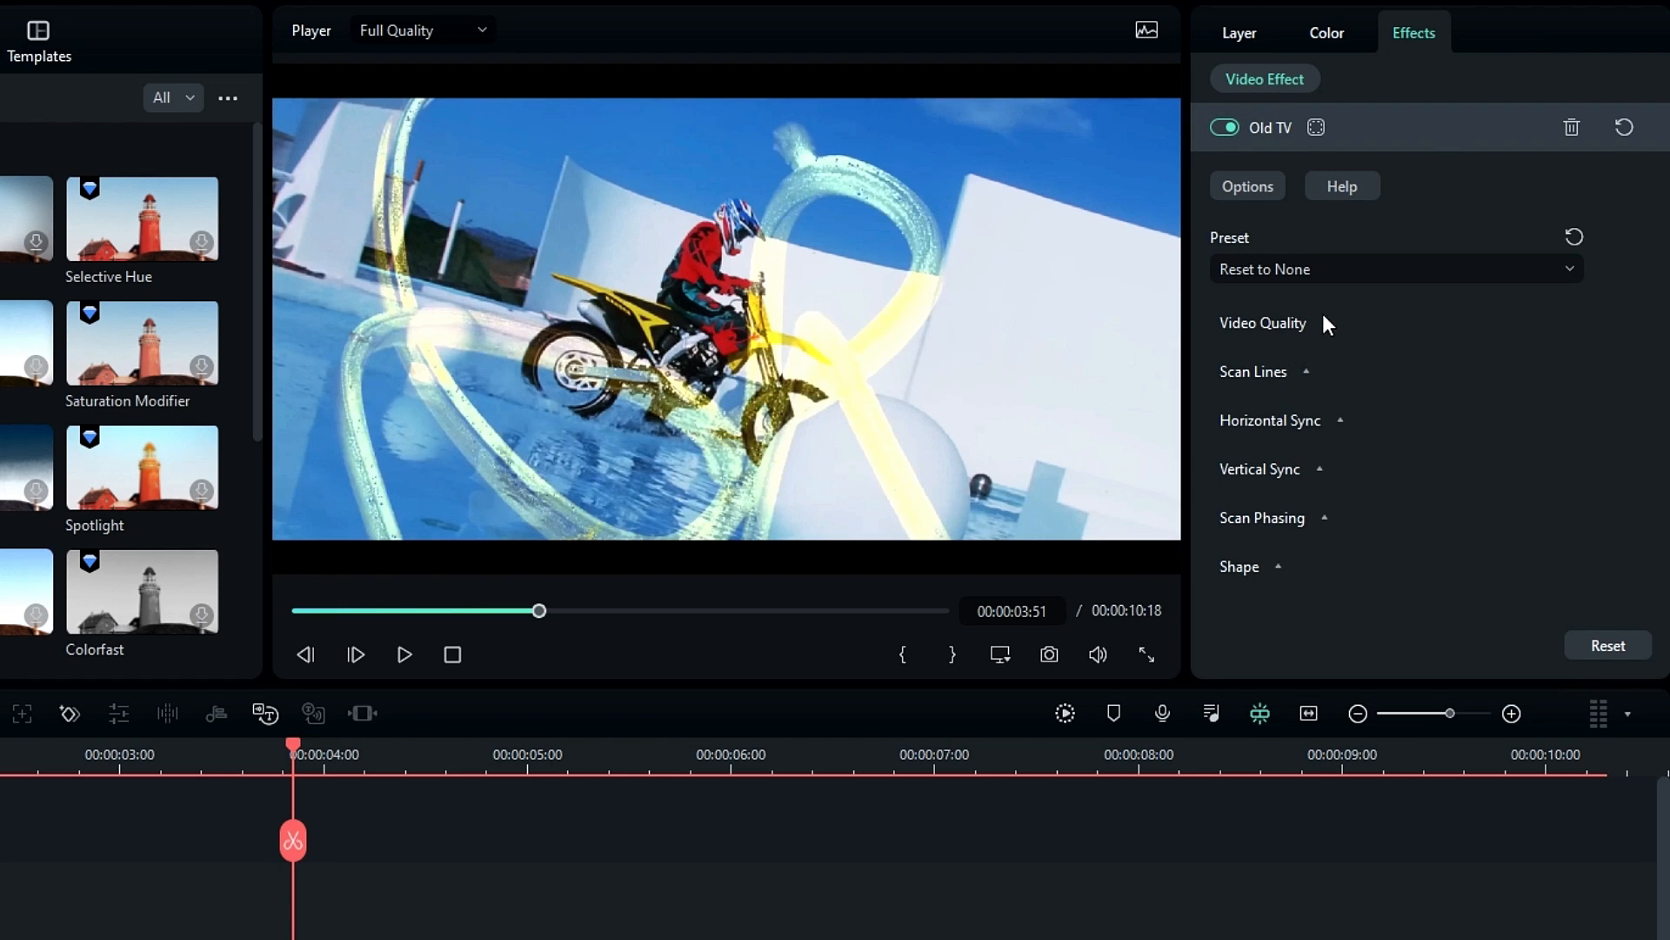
- Under Video Quality, set Noise 20, Saturation 6 and Contrast 5.5
{"action": "left_click", "coordinate": [1263, 323]}
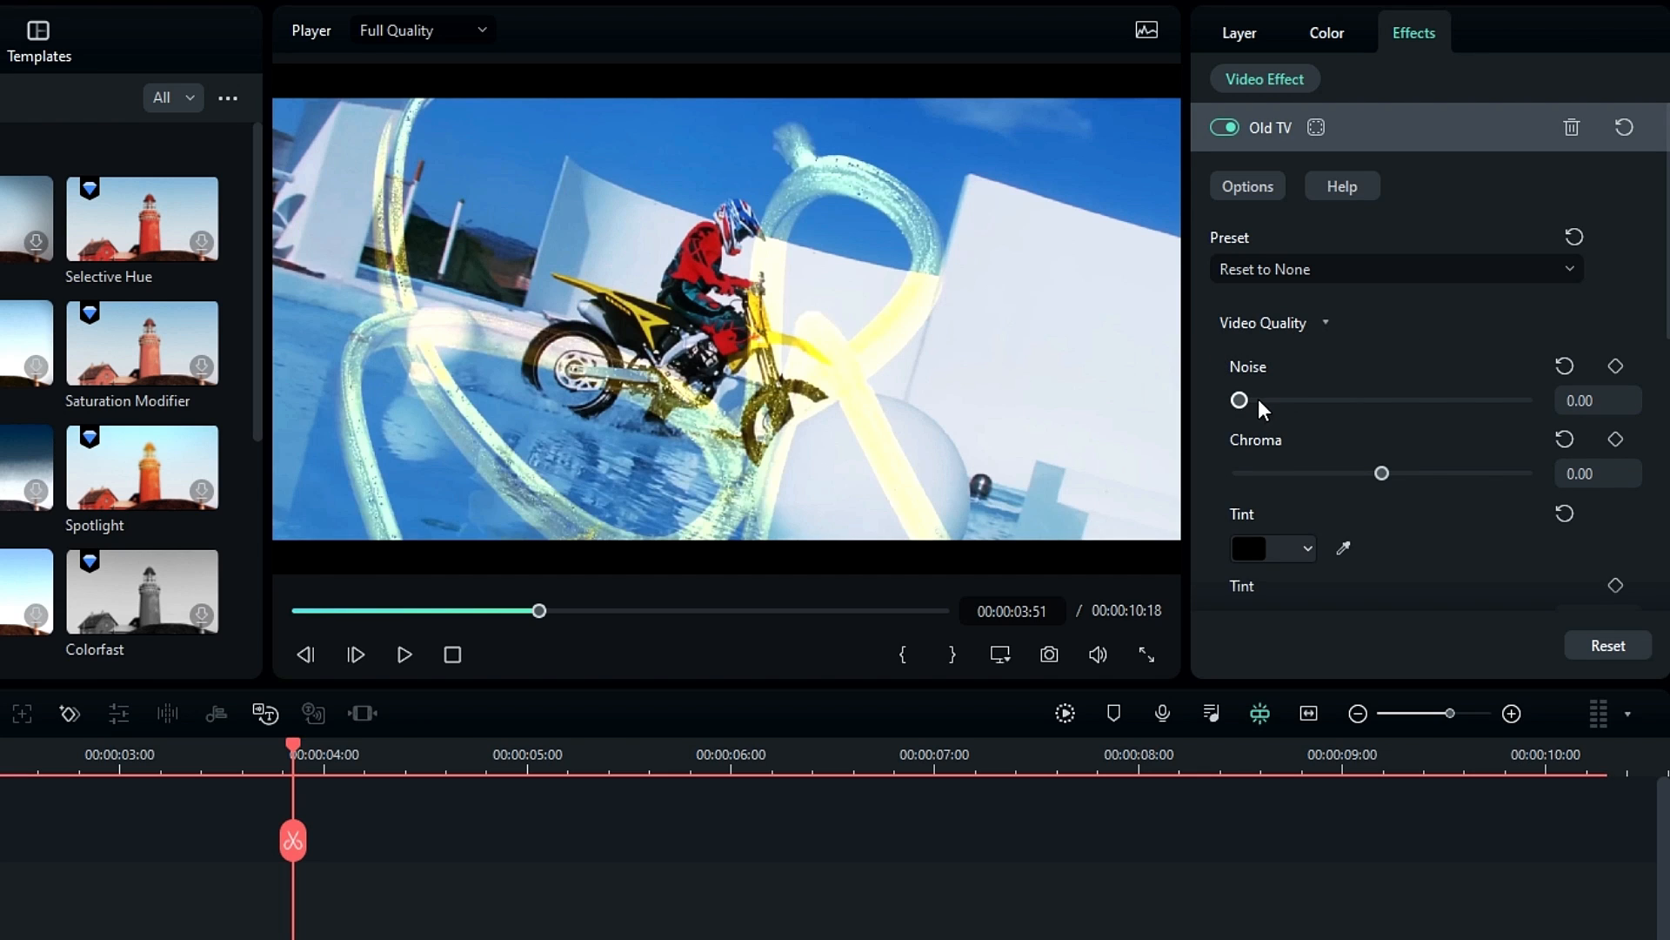
{"action": "left_click_drag", "start_coordinate": [1239, 400], "coordinate": [1326, 399]}
{"action": "type", "text": "20"}
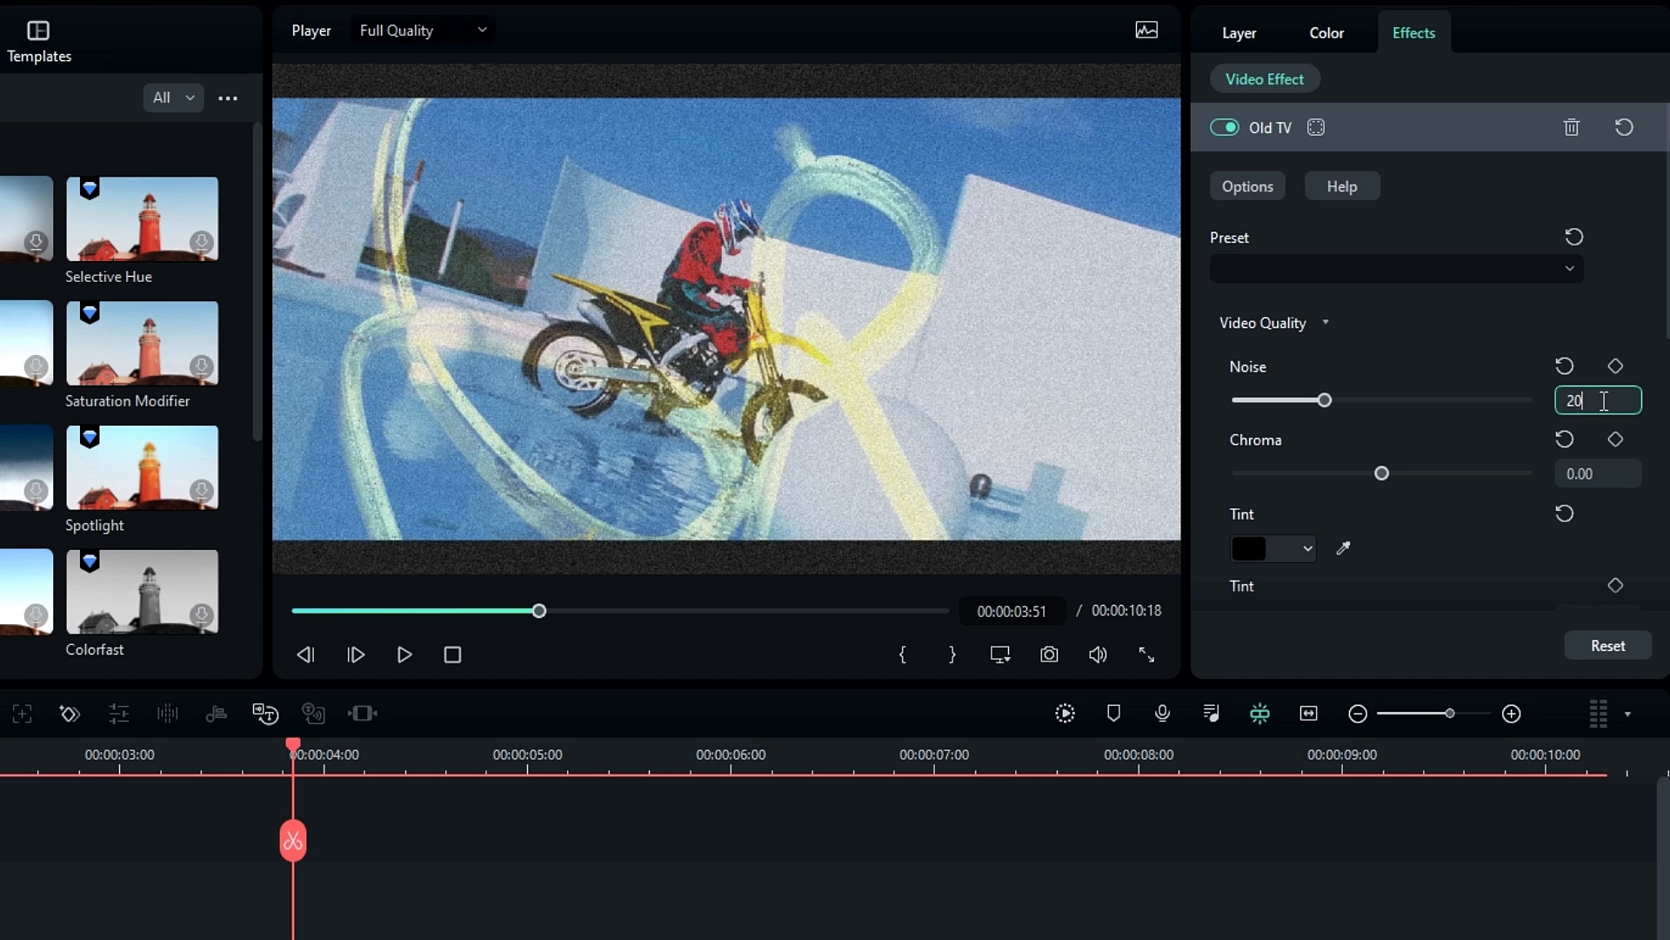
{"action": "left_click_drag", "start_coordinate": [1384, 473], "coordinate": [1446, 473]}
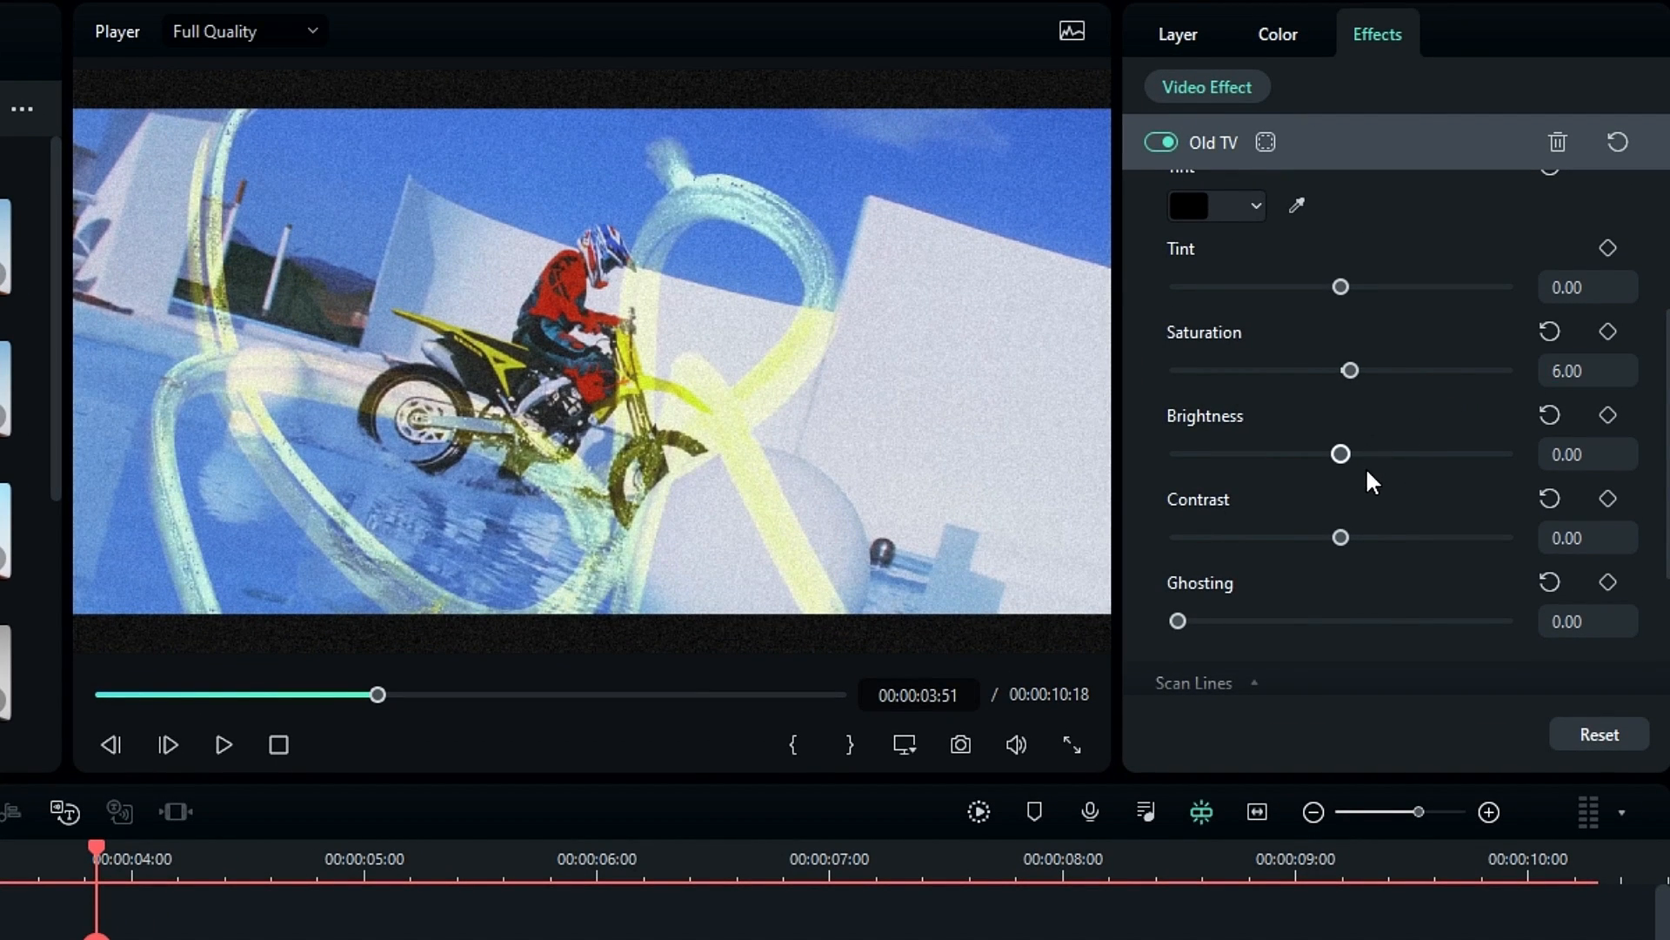
{"action": "left_click_drag", "start_coordinate": [1340, 537], "coordinate": [1357, 536]}
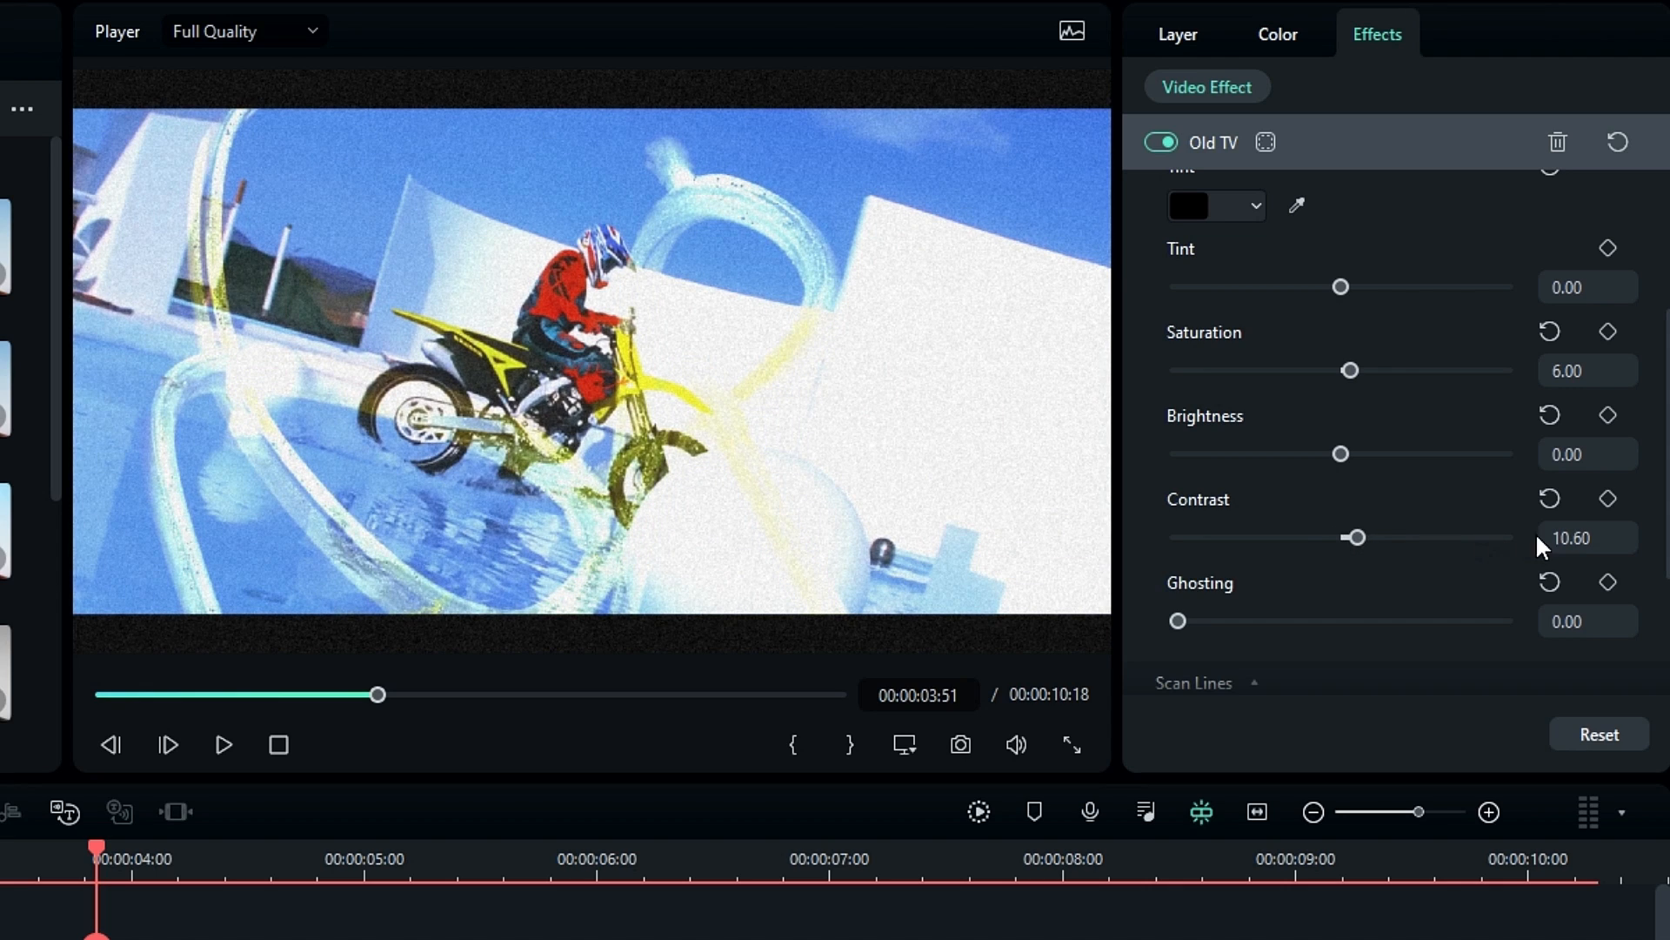
{"action": "left_click_drag", "start_coordinate": [1357, 537], "coordinate": [1347, 537]}
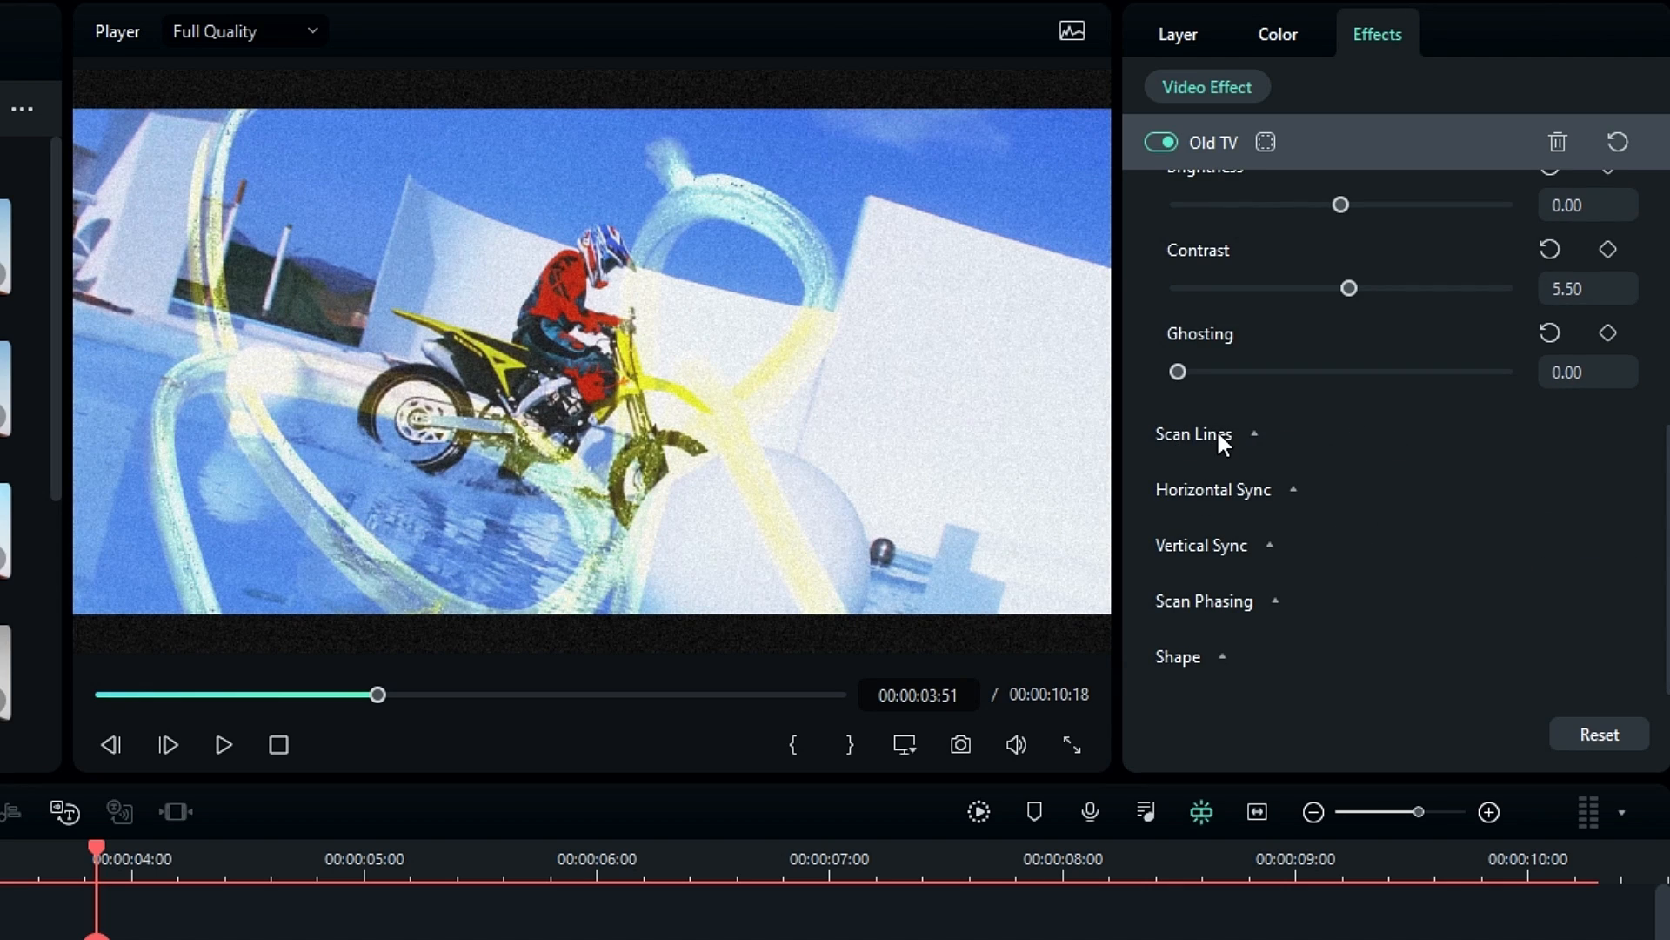
- Set Scan Lines intensity to 30 and resolution to 100
{"action": "left_click", "coordinate": [1194, 433]}
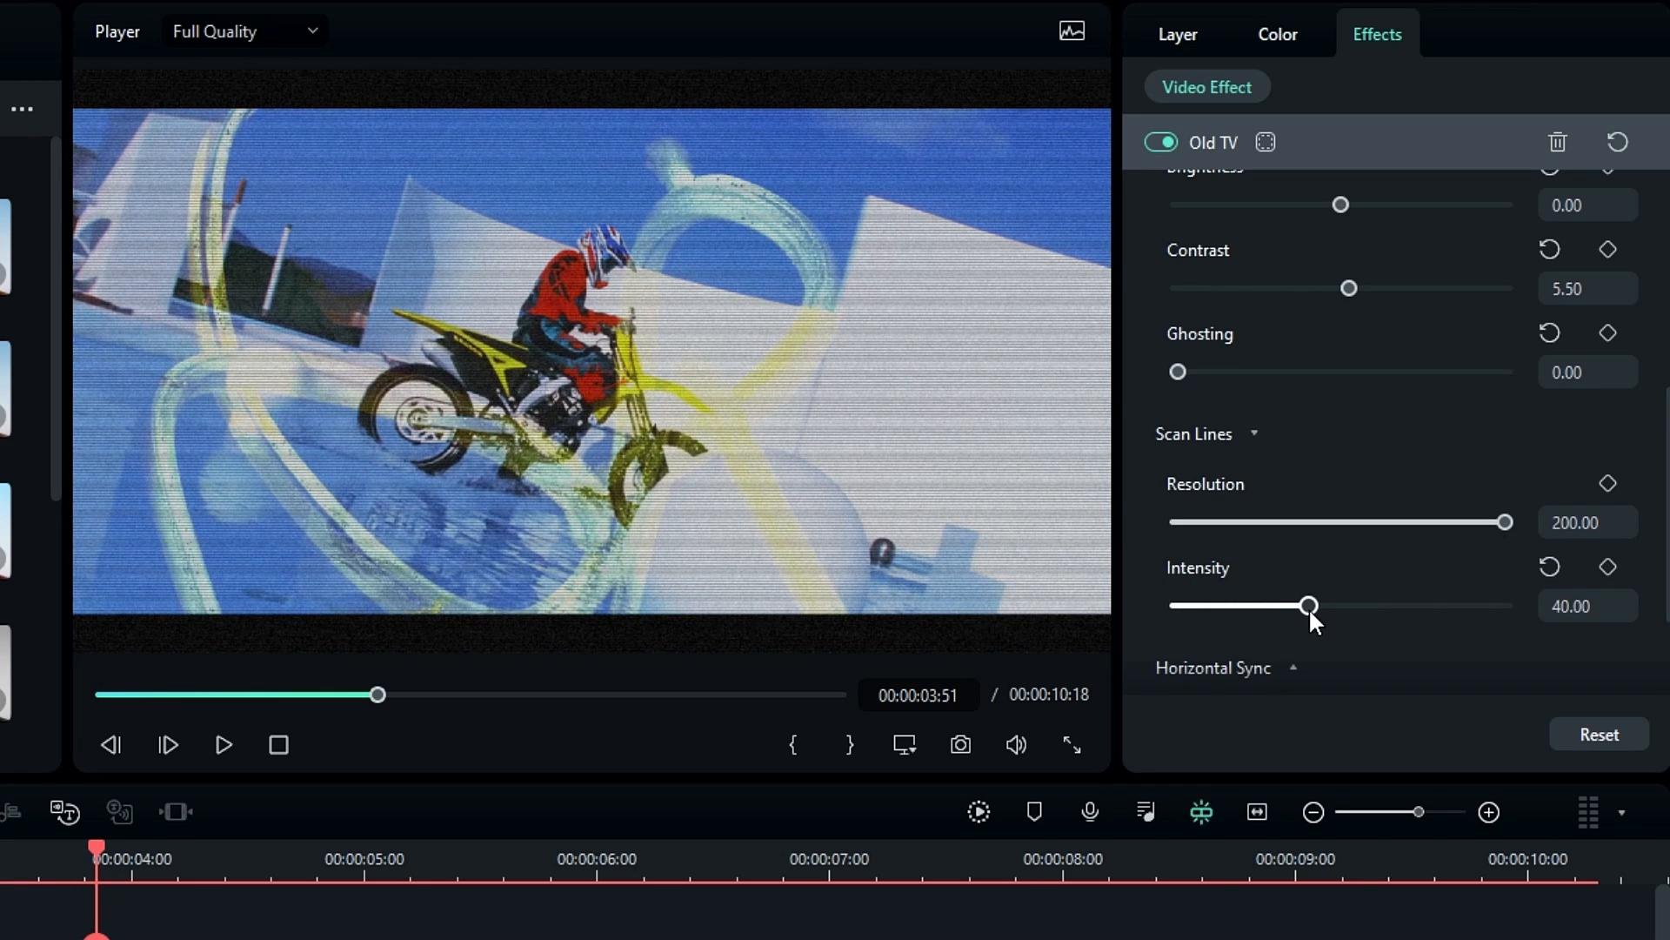
{"action": "left_click_drag", "start_coordinate": [1309, 605], "coordinate": [1274, 605]}
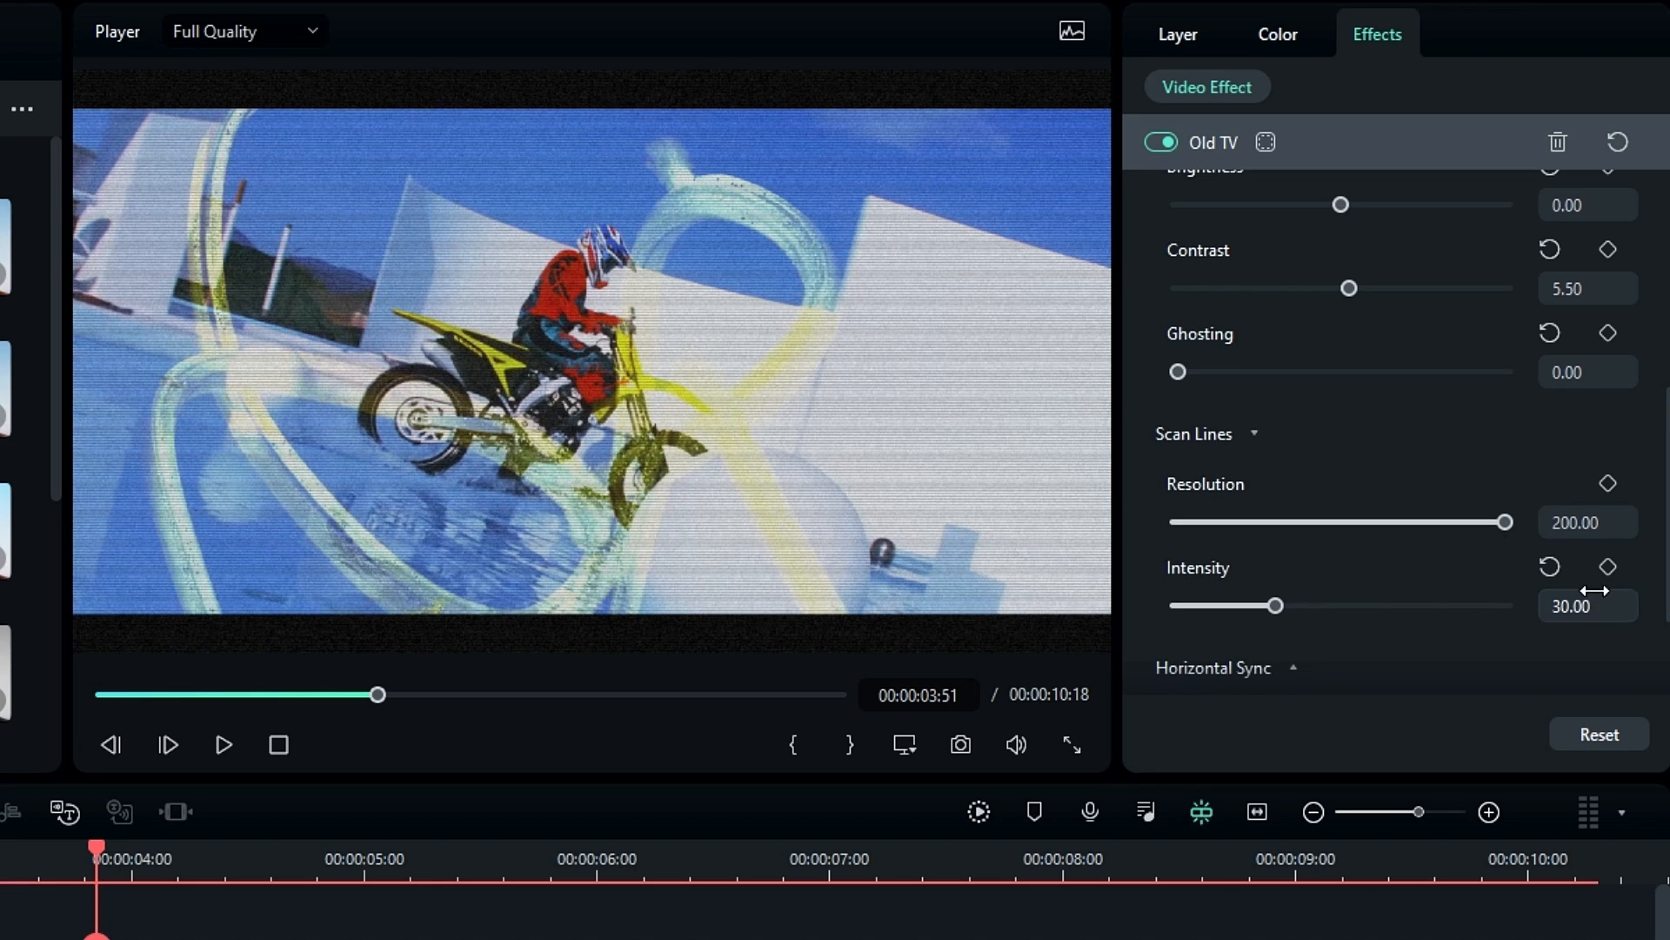
{"action": "left_click_drag", "start_coordinate": [1505, 522], "coordinate": [1313, 522]}
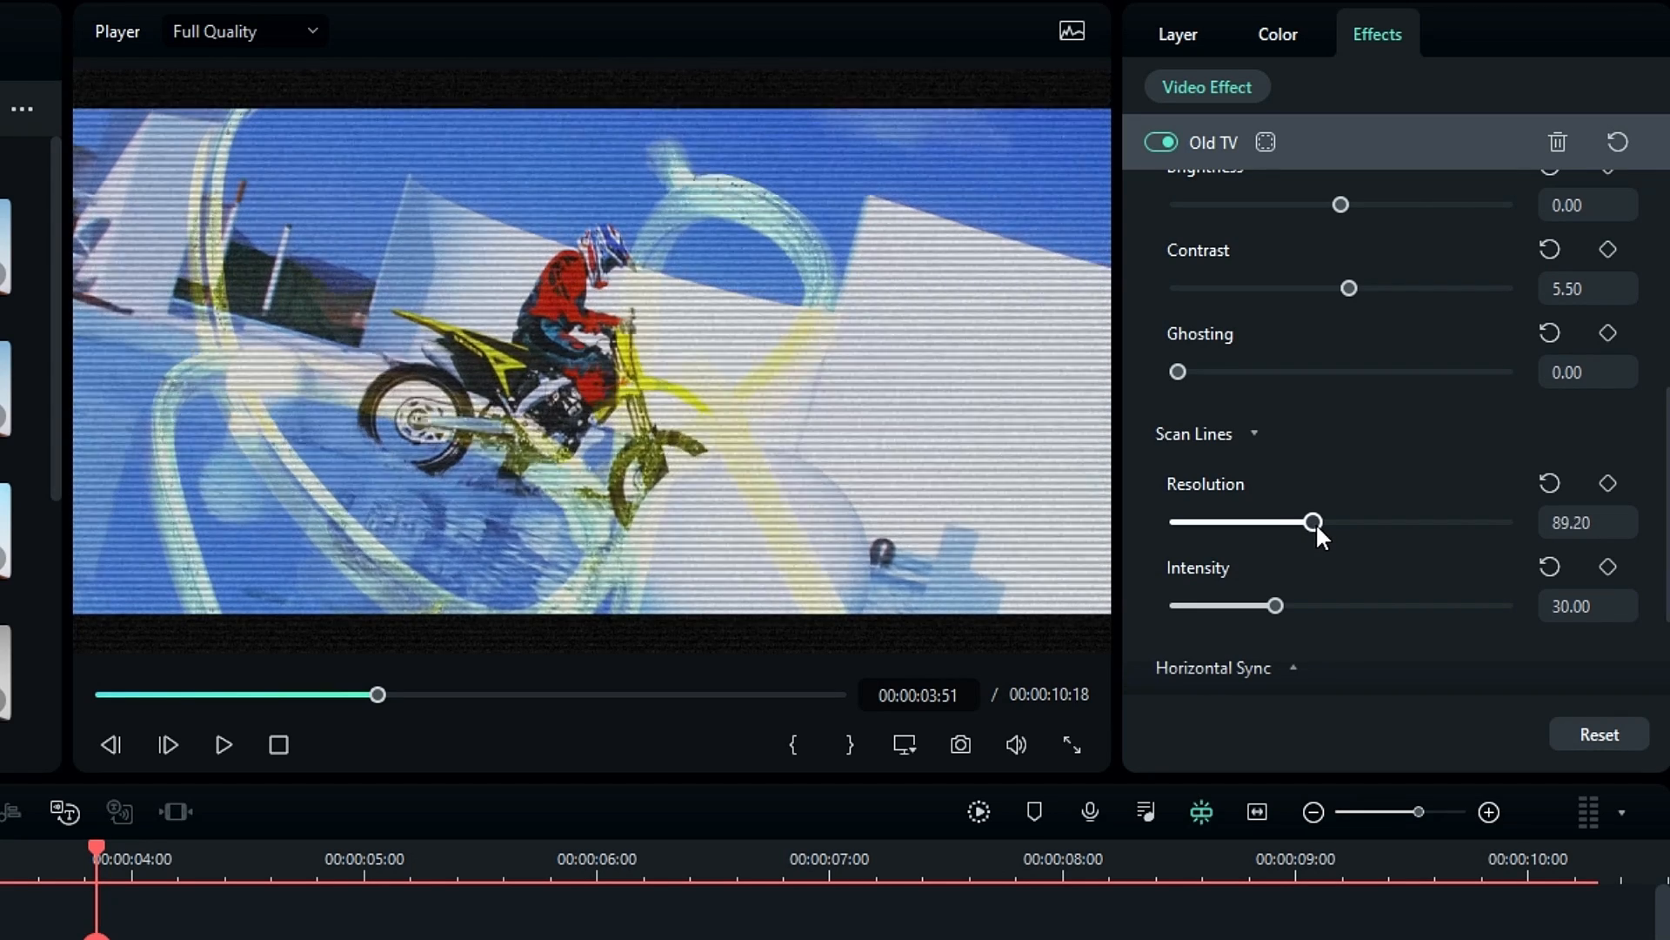
{"action": "left_click_drag", "start_coordinate": [1313, 522], "coordinate": [1329, 522]}
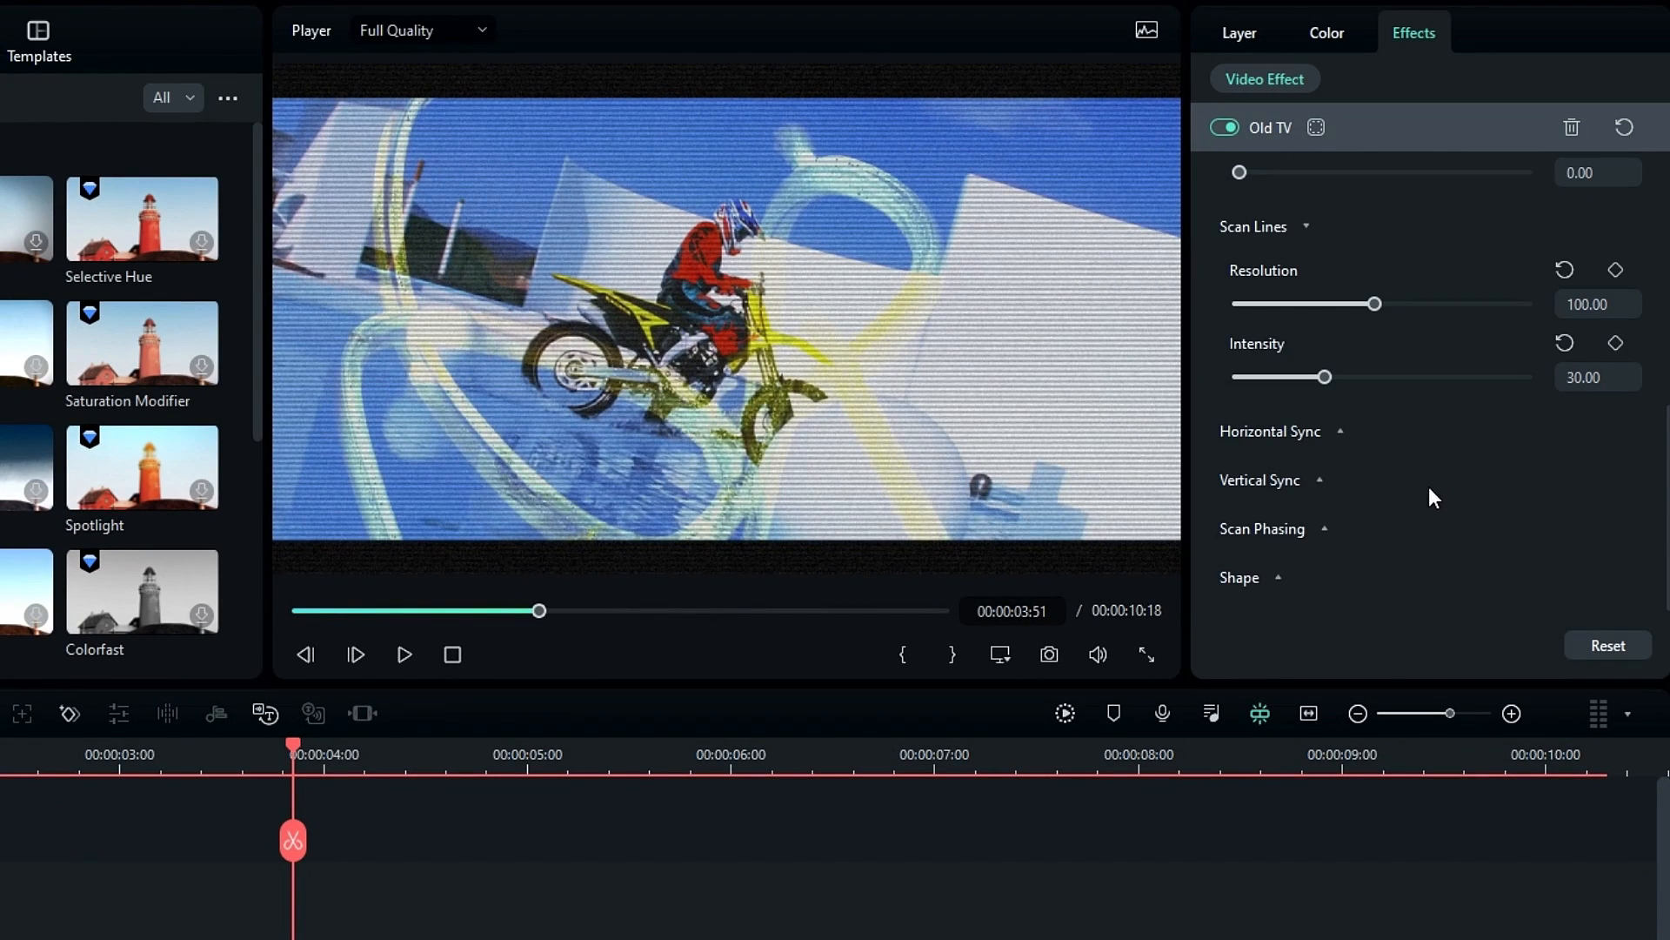
- In Shape, set Curvature to 40 and Soften Edge to about 72
{"action": "left_click", "coordinate": [1279, 576]}
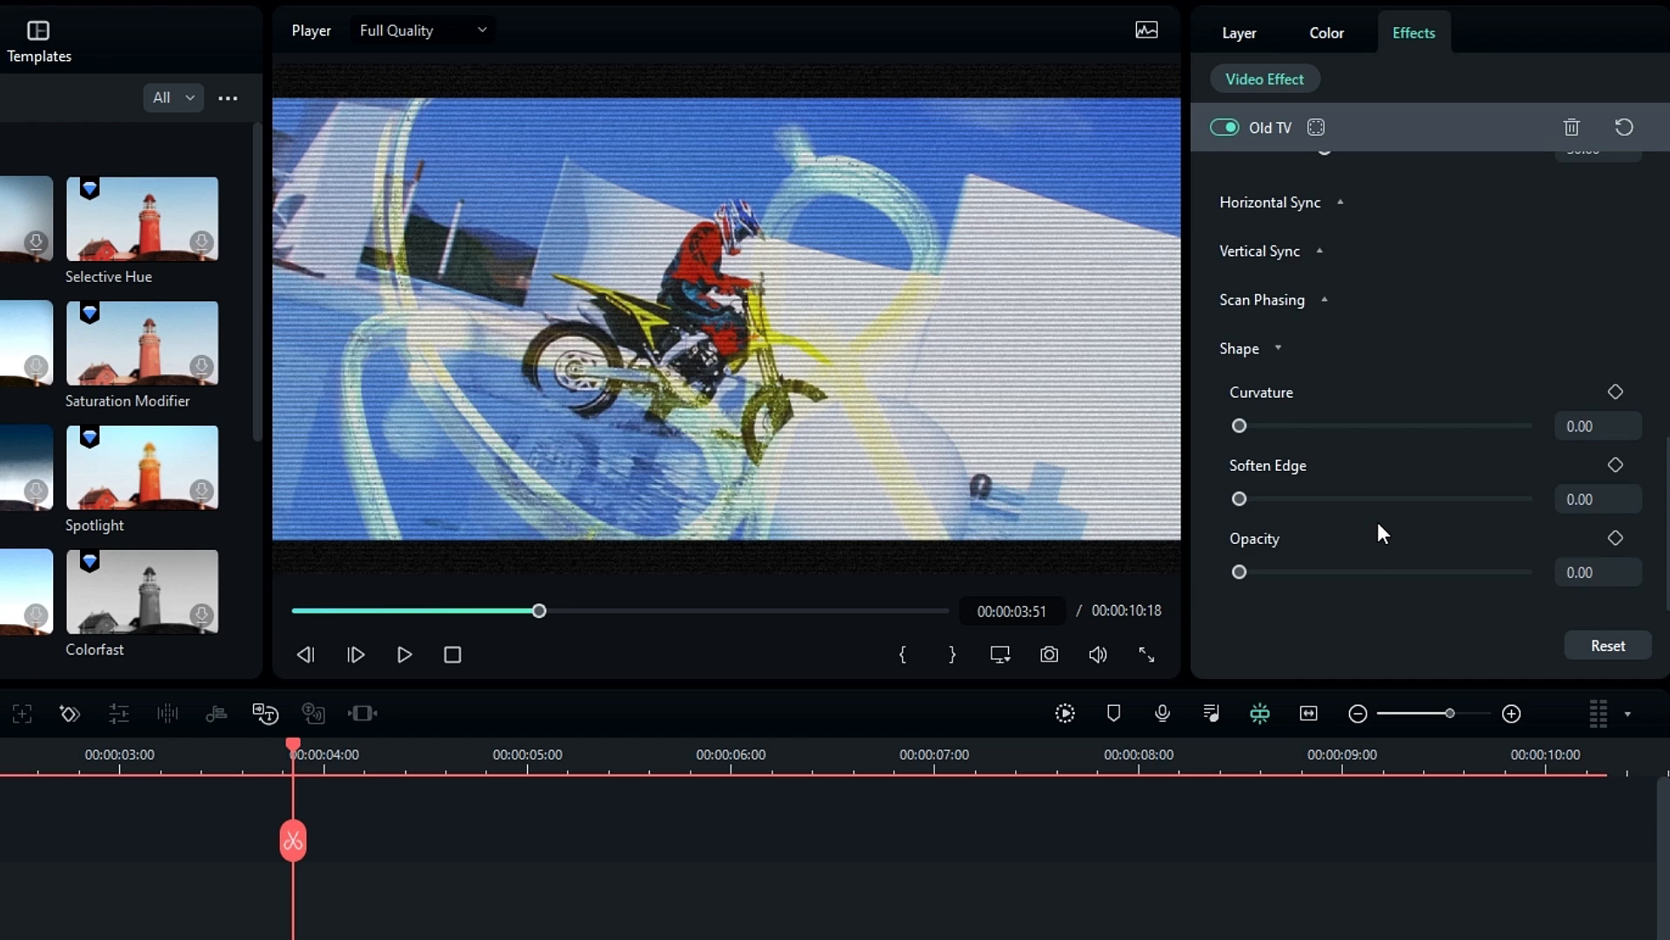
{"action": "left_click_drag", "start_coordinate": [1239, 426], "coordinate": [1368, 426]}
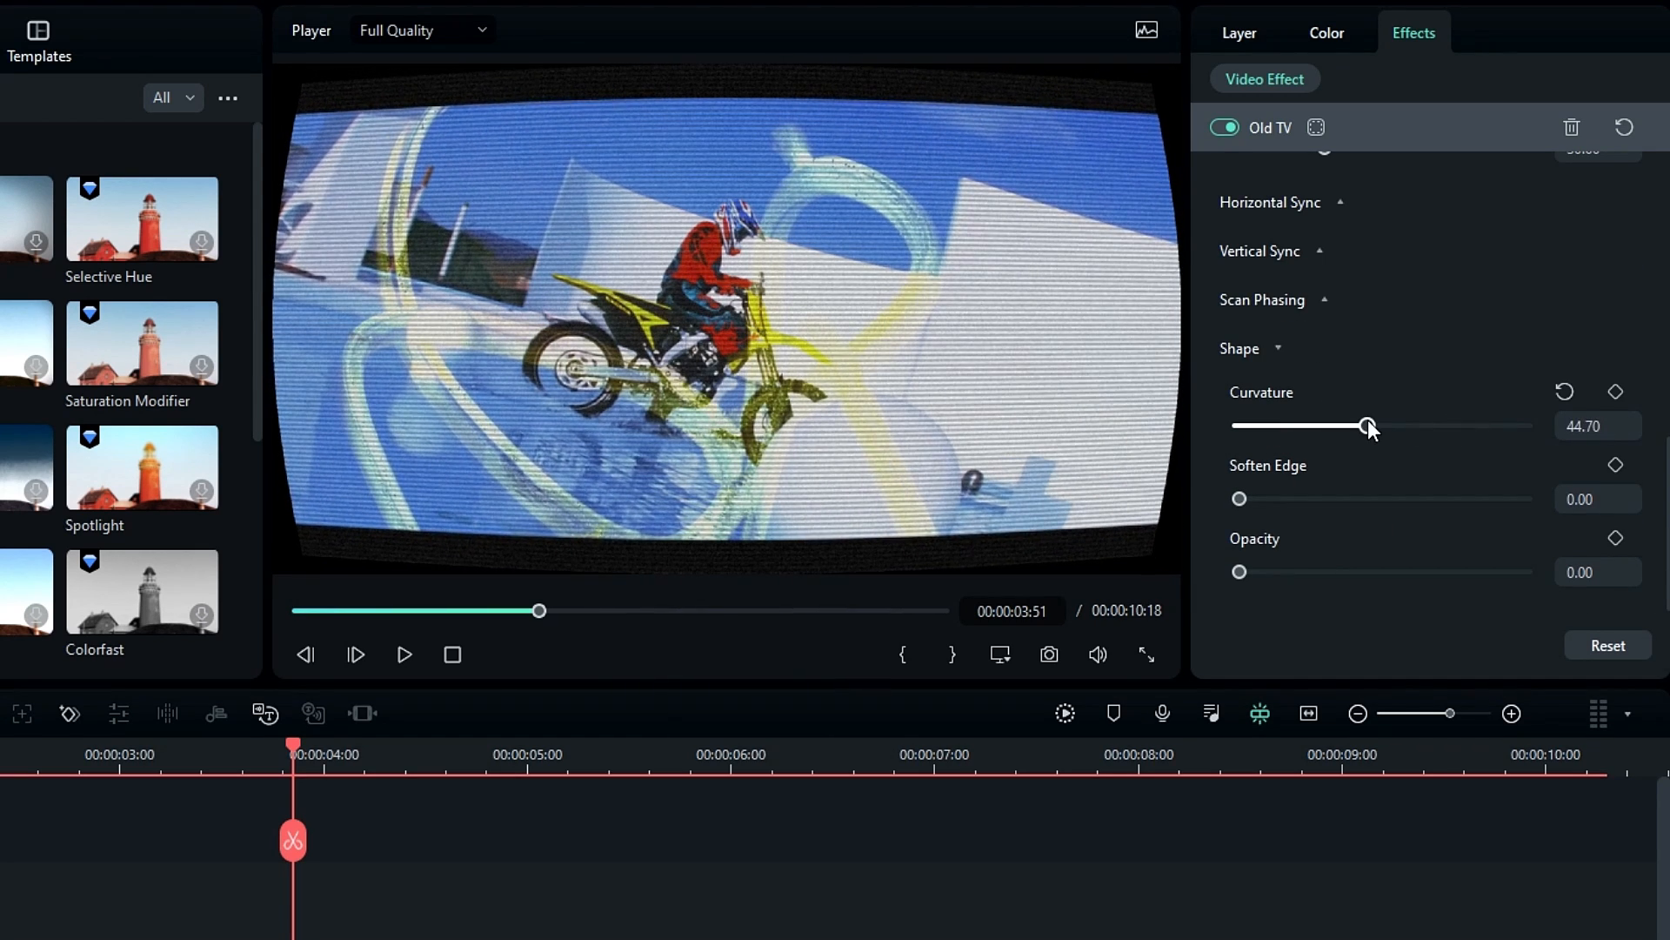
{"action": "left_click_drag", "start_coordinate": [1368, 425], "coordinate": [1356, 425]}
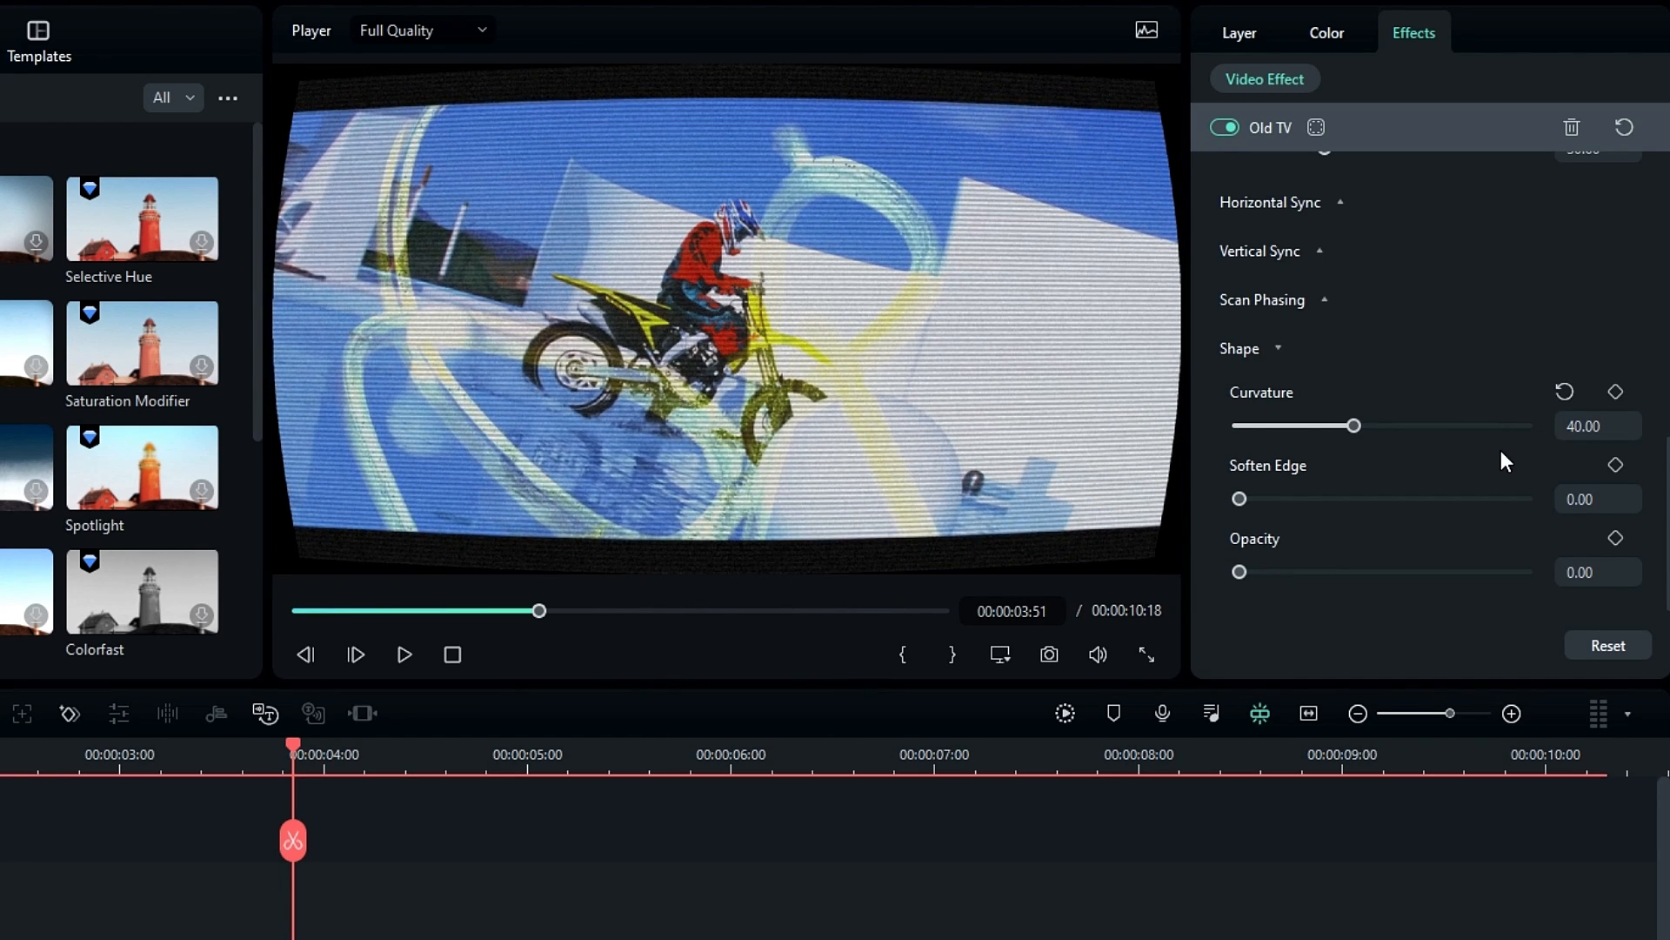
{"action": "left_click_drag", "start_coordinate": [1239, 498], "coordinate": [1445, 498]}
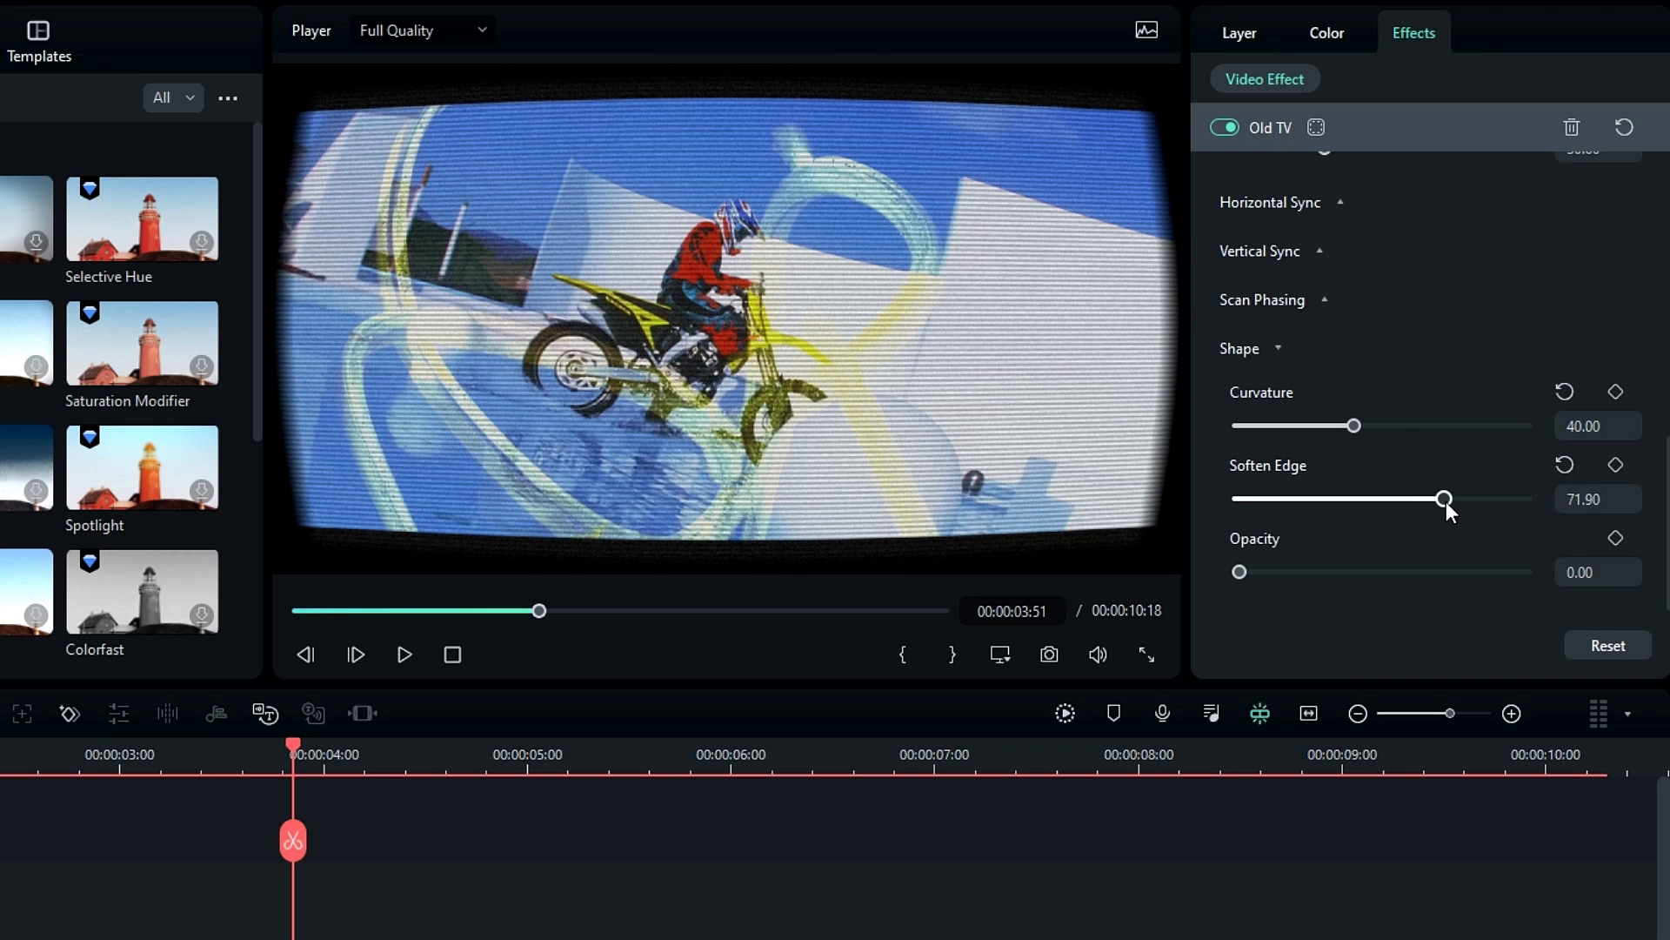
{"action": "left_click_drag", "start_coordinate": [1444, 499], "coordinate": [1382, 498]}
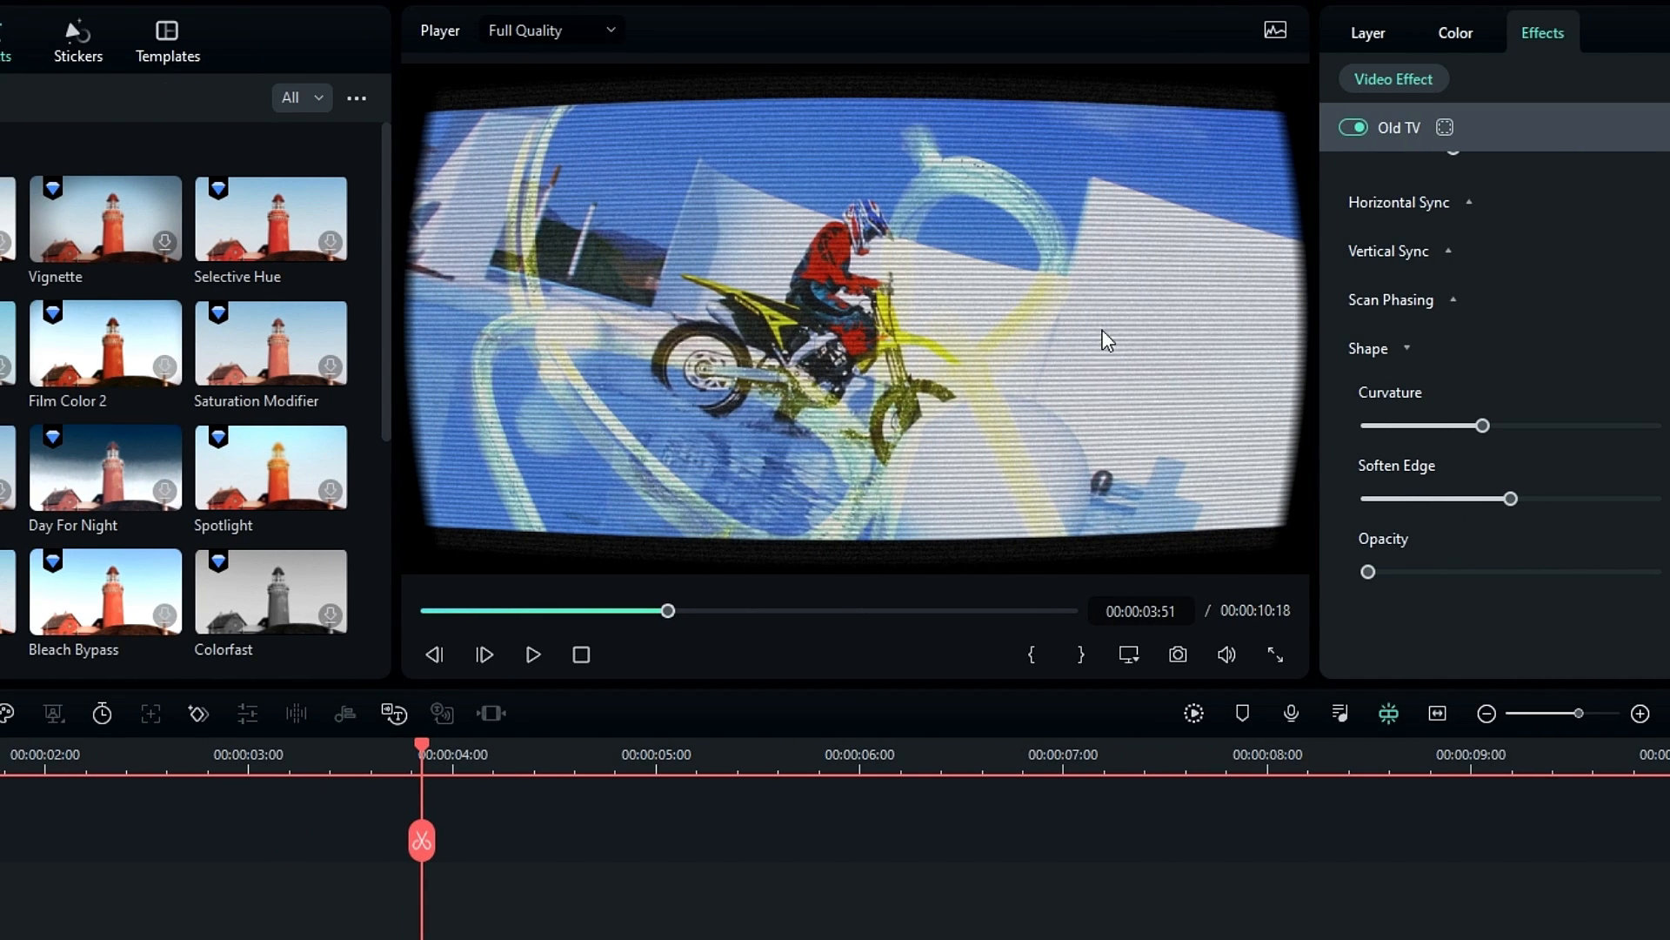
{"action": "mouse_move", "coordinate": [959, 309]}
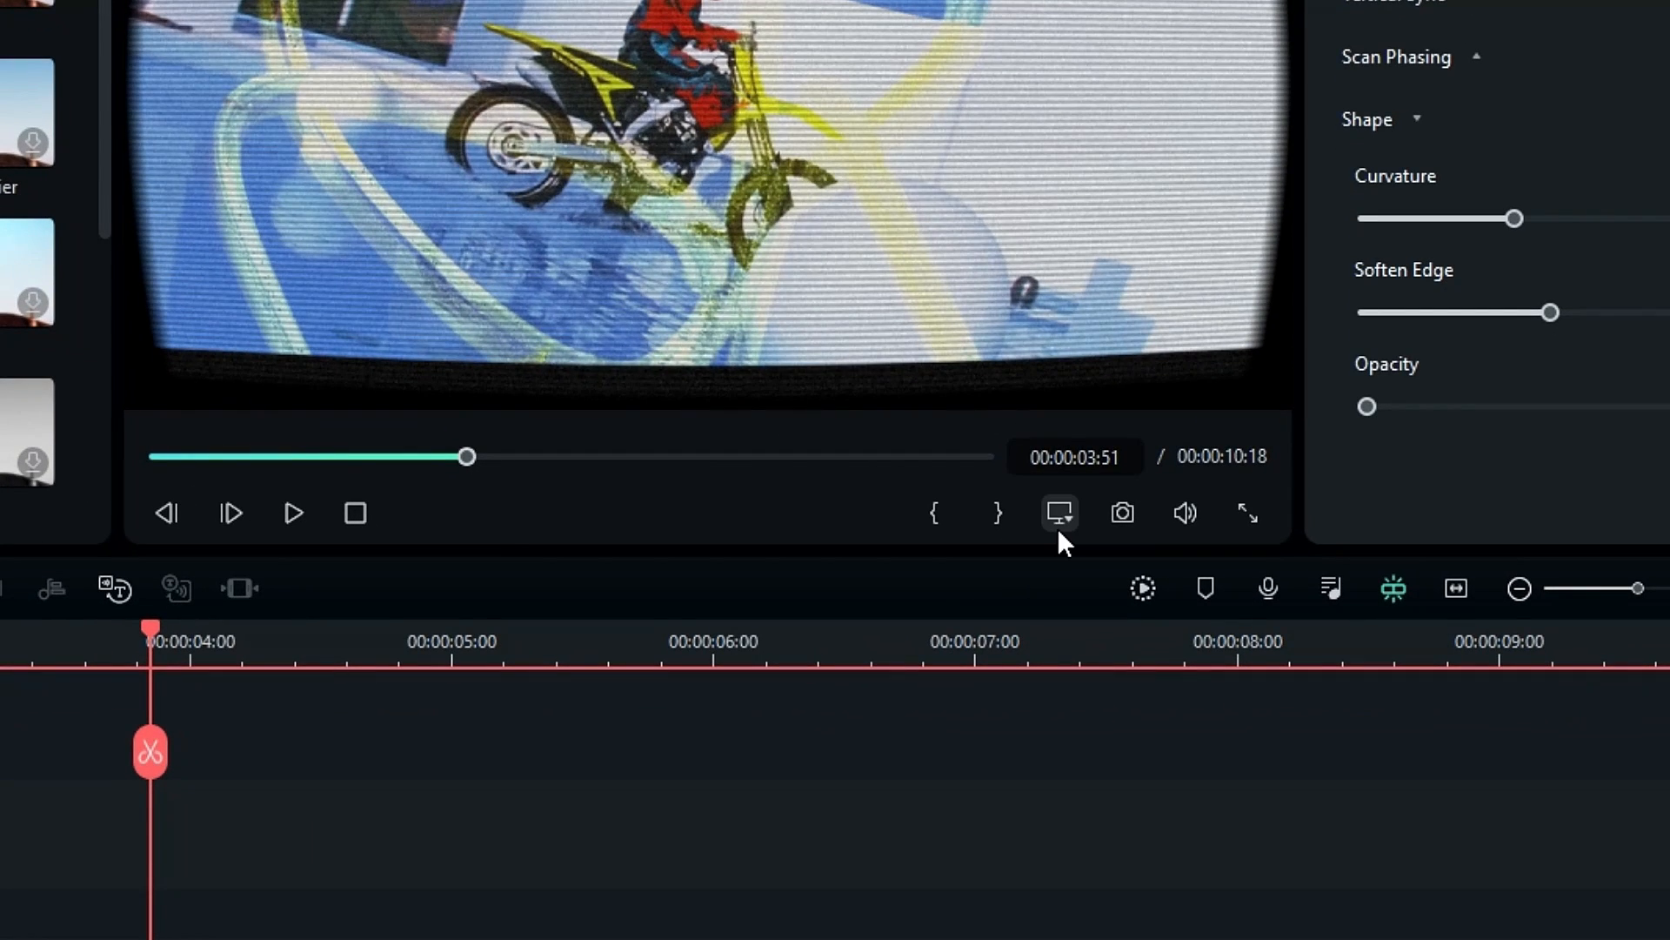
- Change Project Settings to 720 width, 480 height and 23.97 fps, and confirm
{"action": "left_click", "coordinate": [1059, 512]}
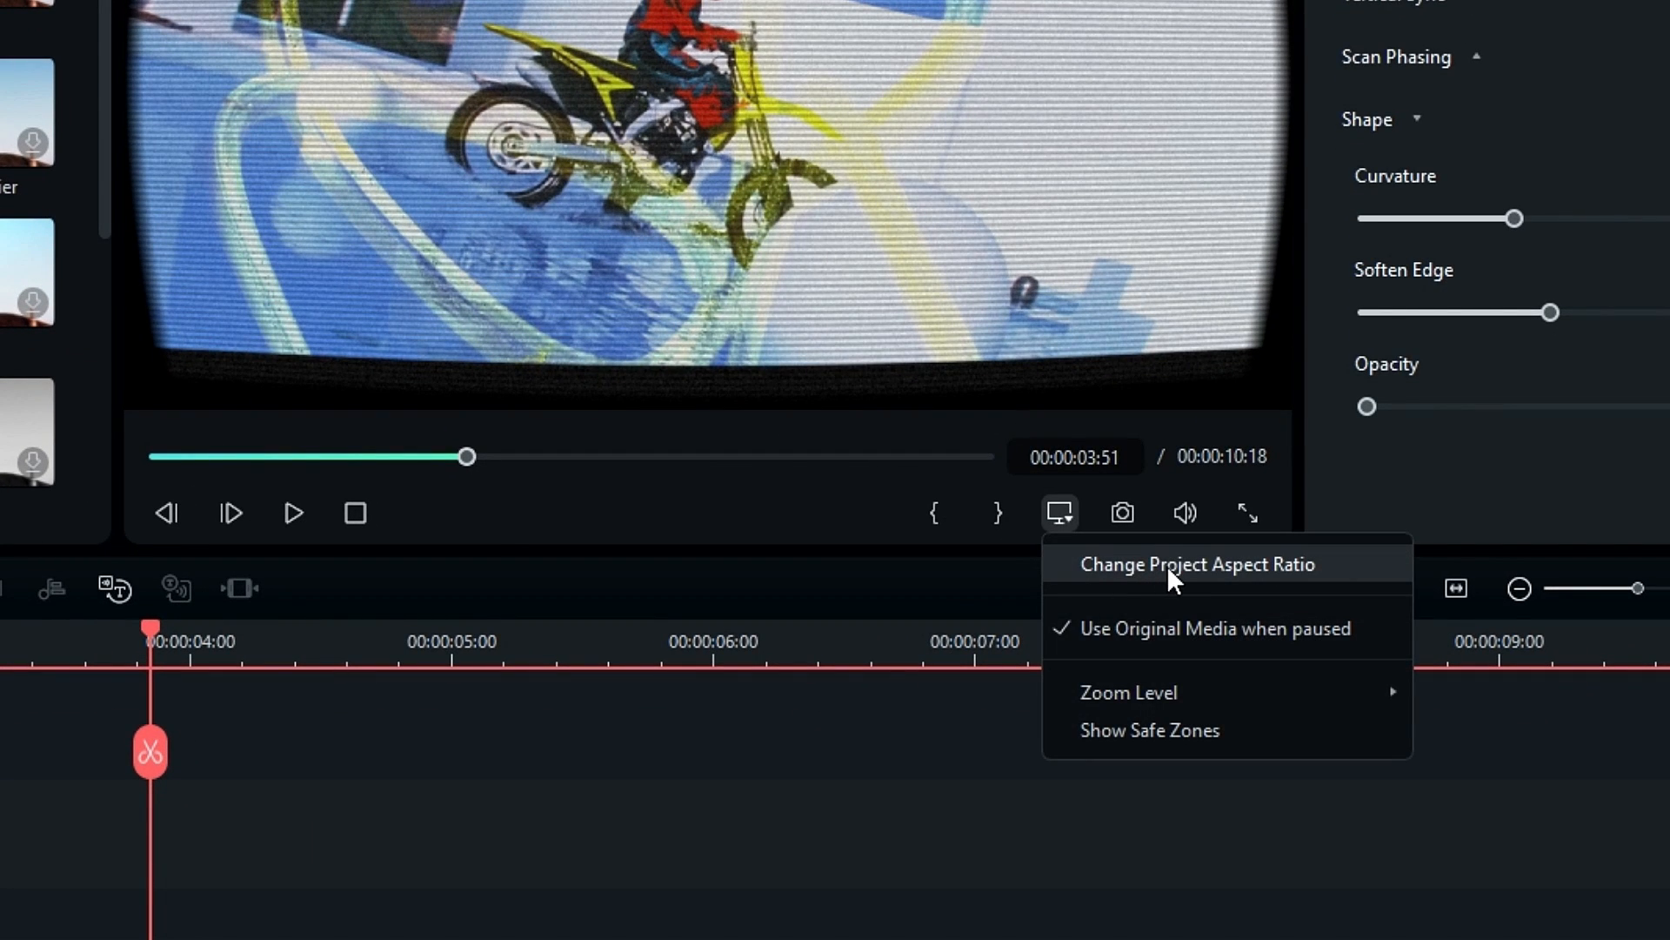
{"action": "left_click", "coordinate": [1197, 564]}
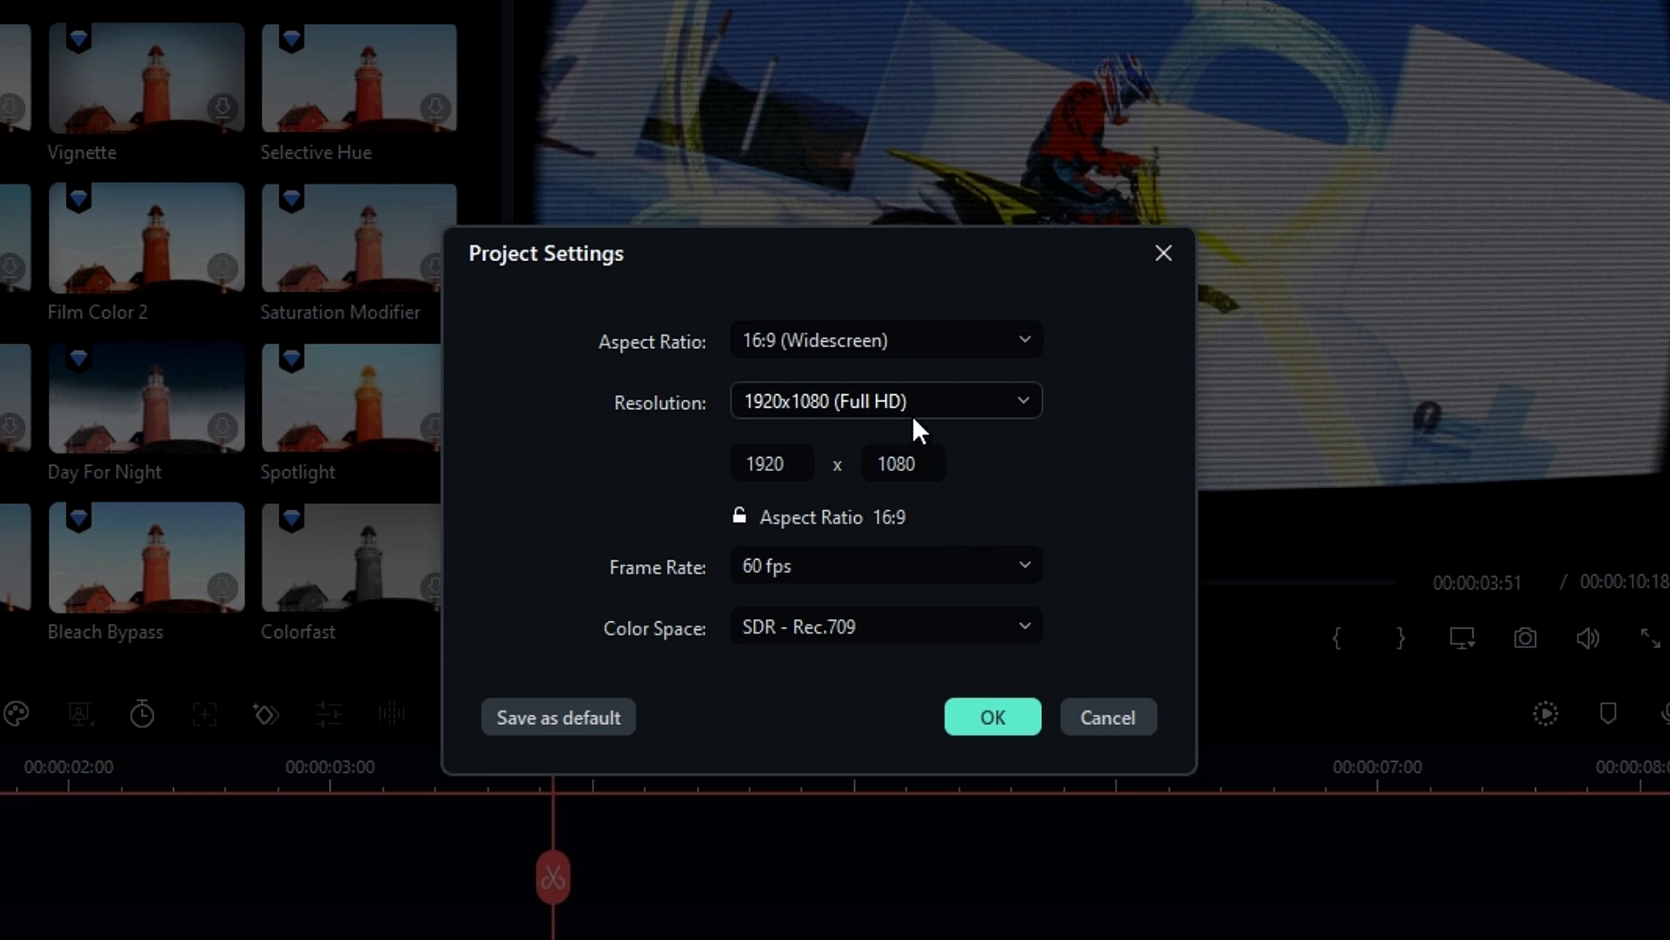
{"action": "left_click", "coordinate": [770, 462]}
{"action": "type", "text": "720"}
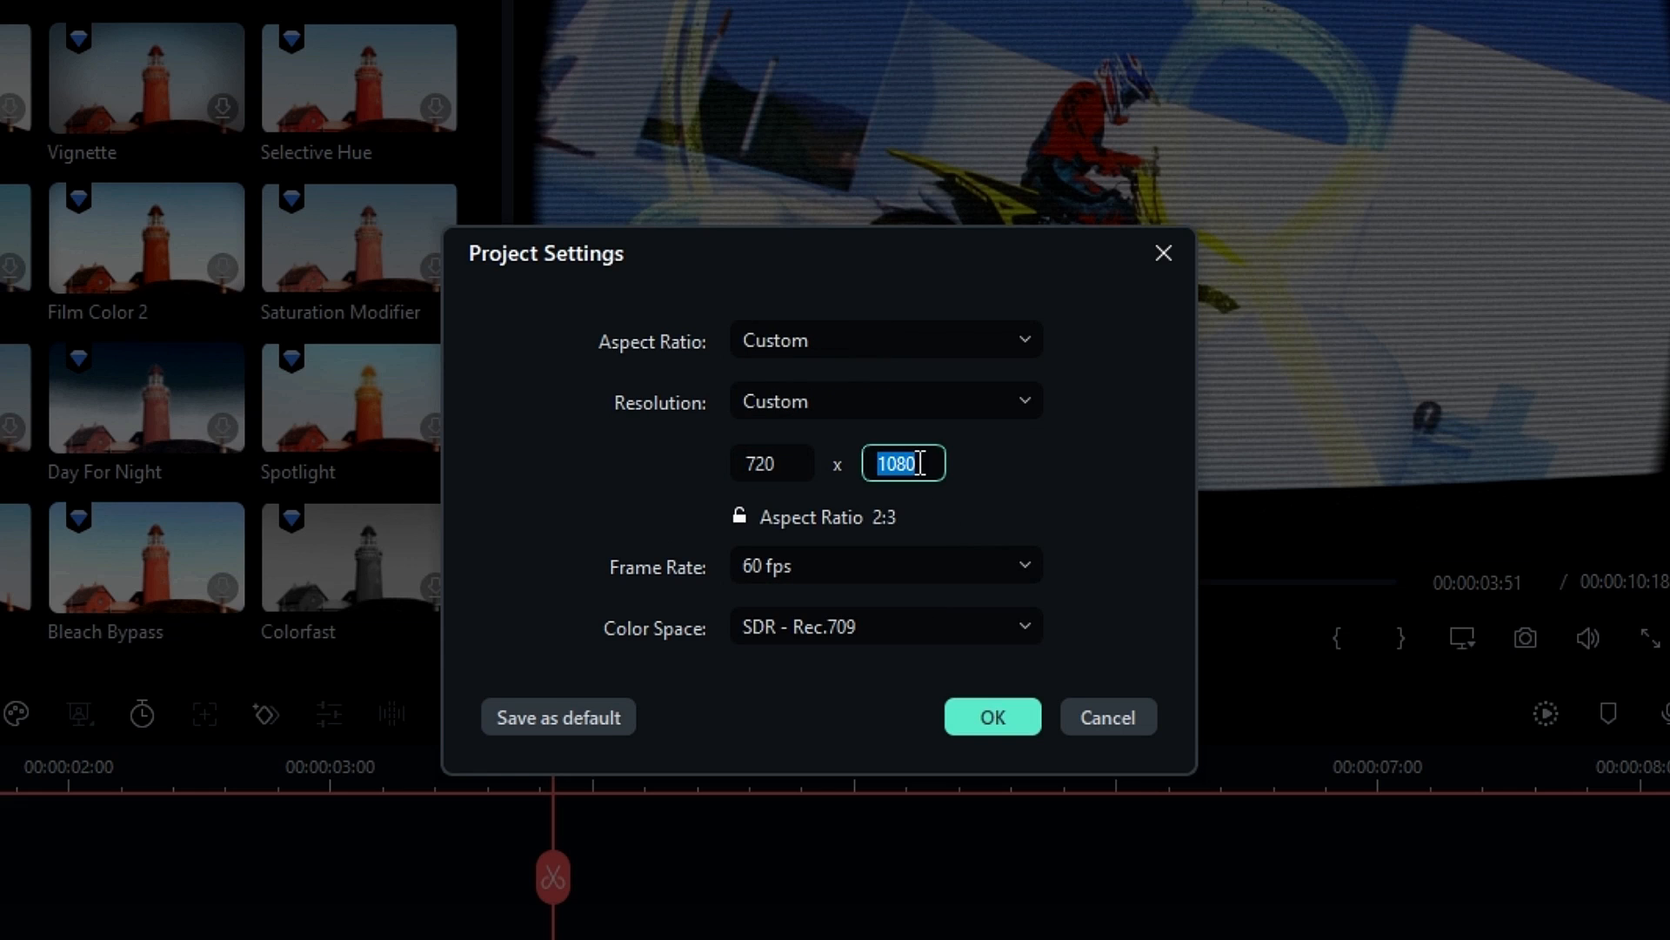
{"action": "type", "text": "480"}
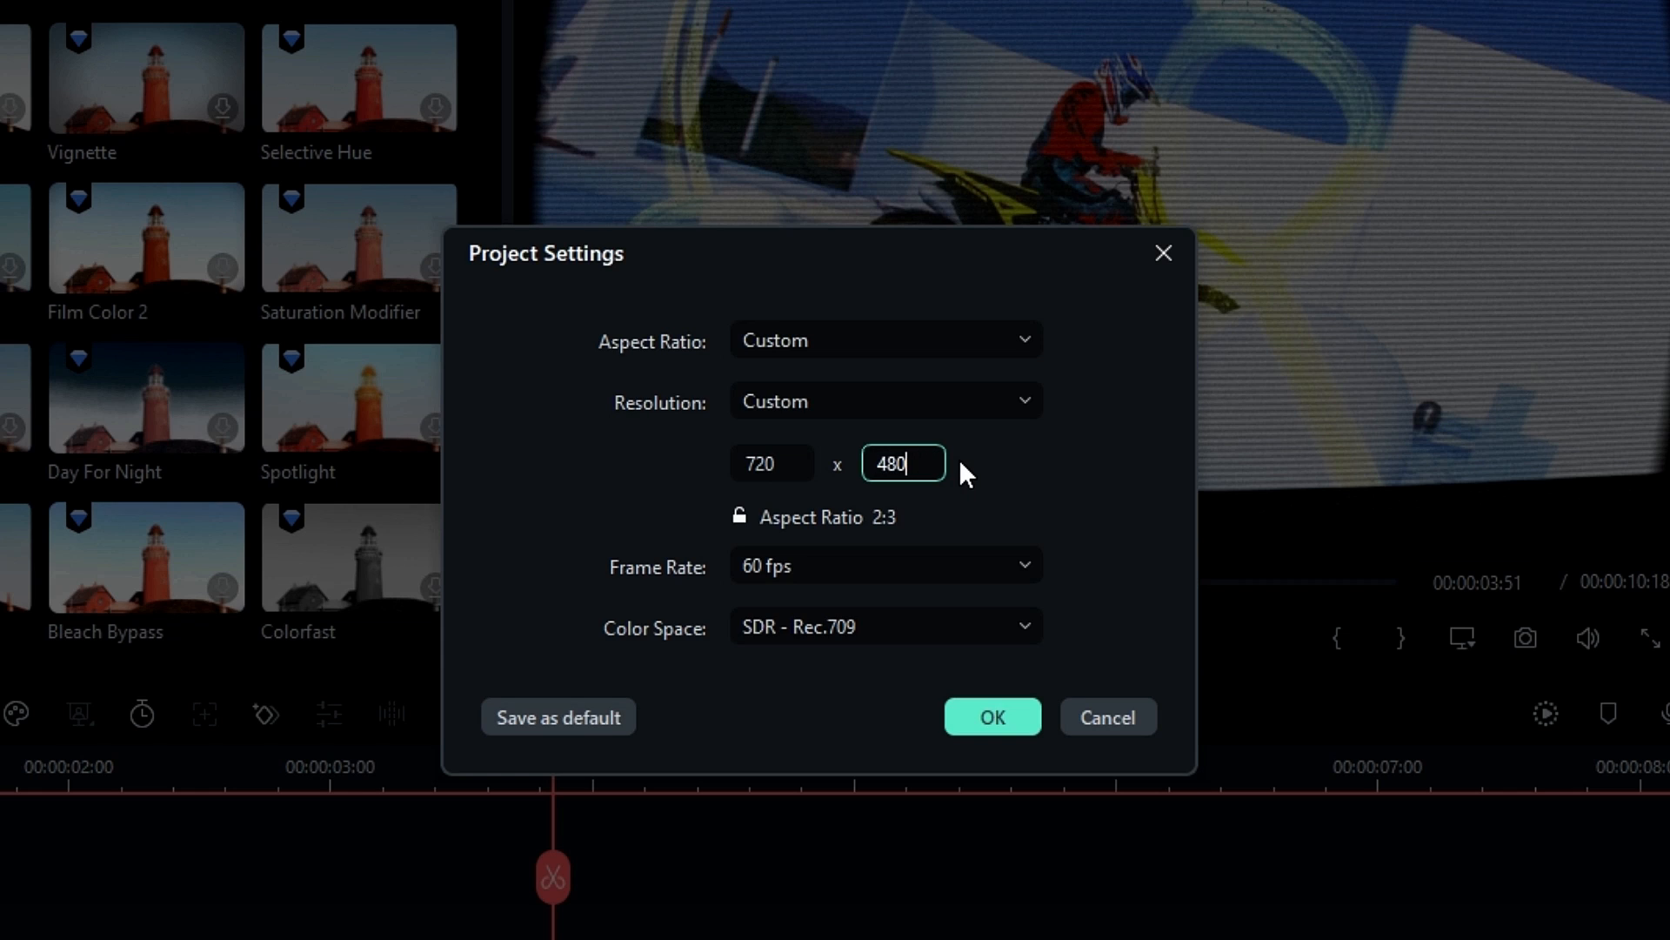
{"action": "left_click", "coordinate": [884, 565]}
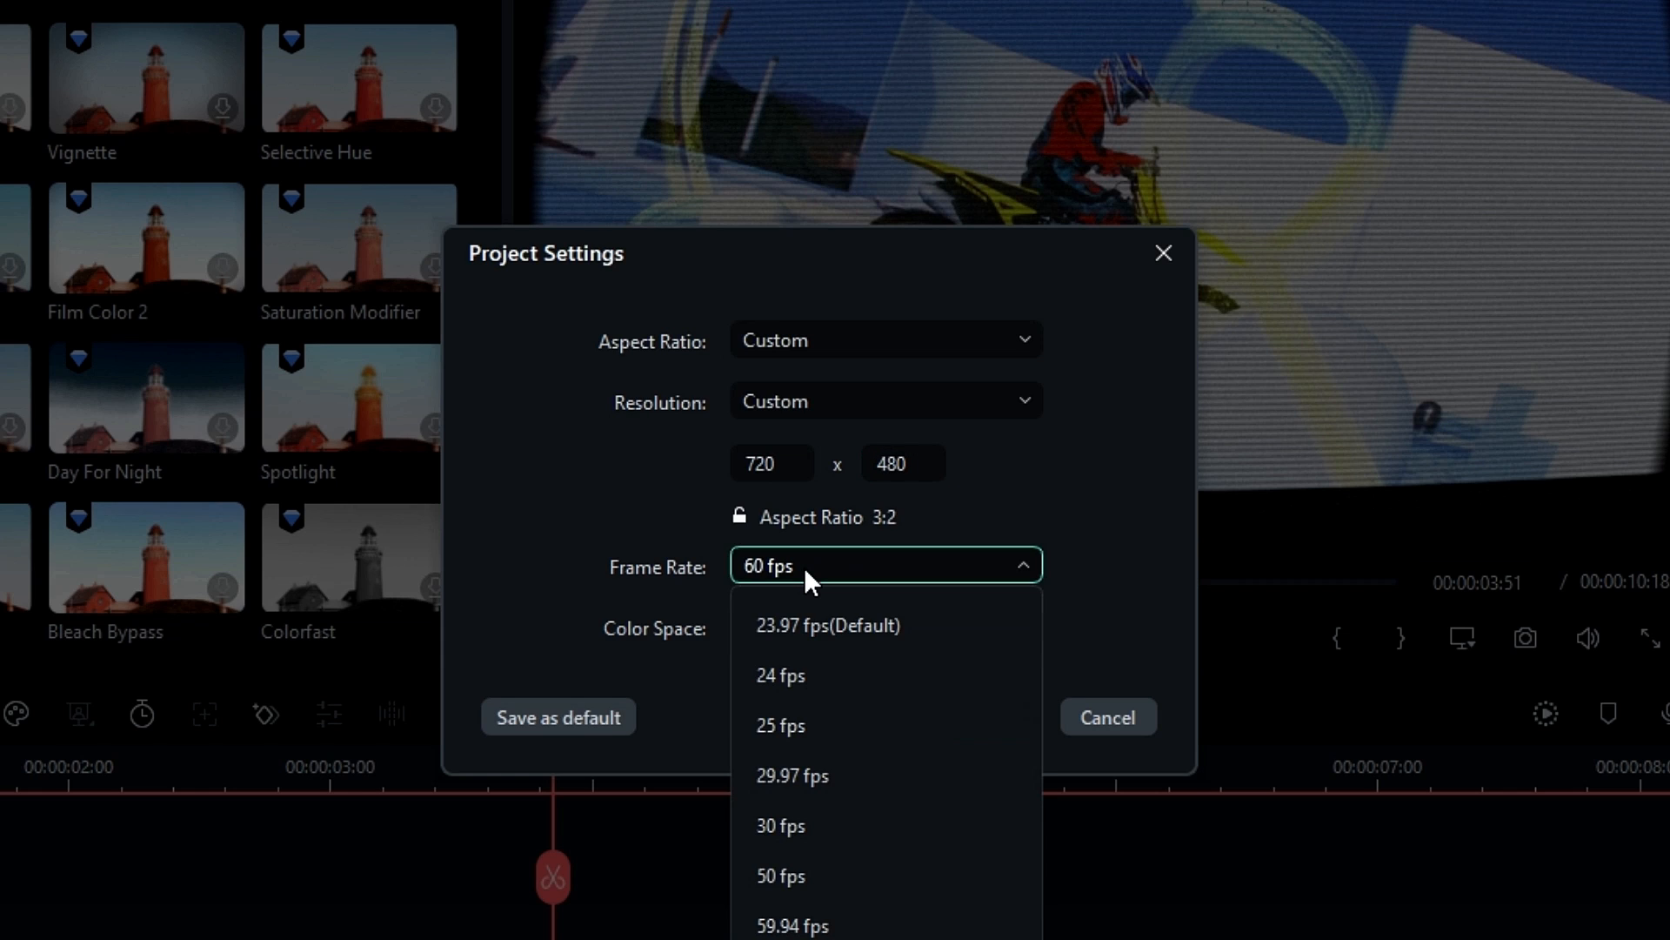
{"action": "left_click", "coordinate": [827, 626]}
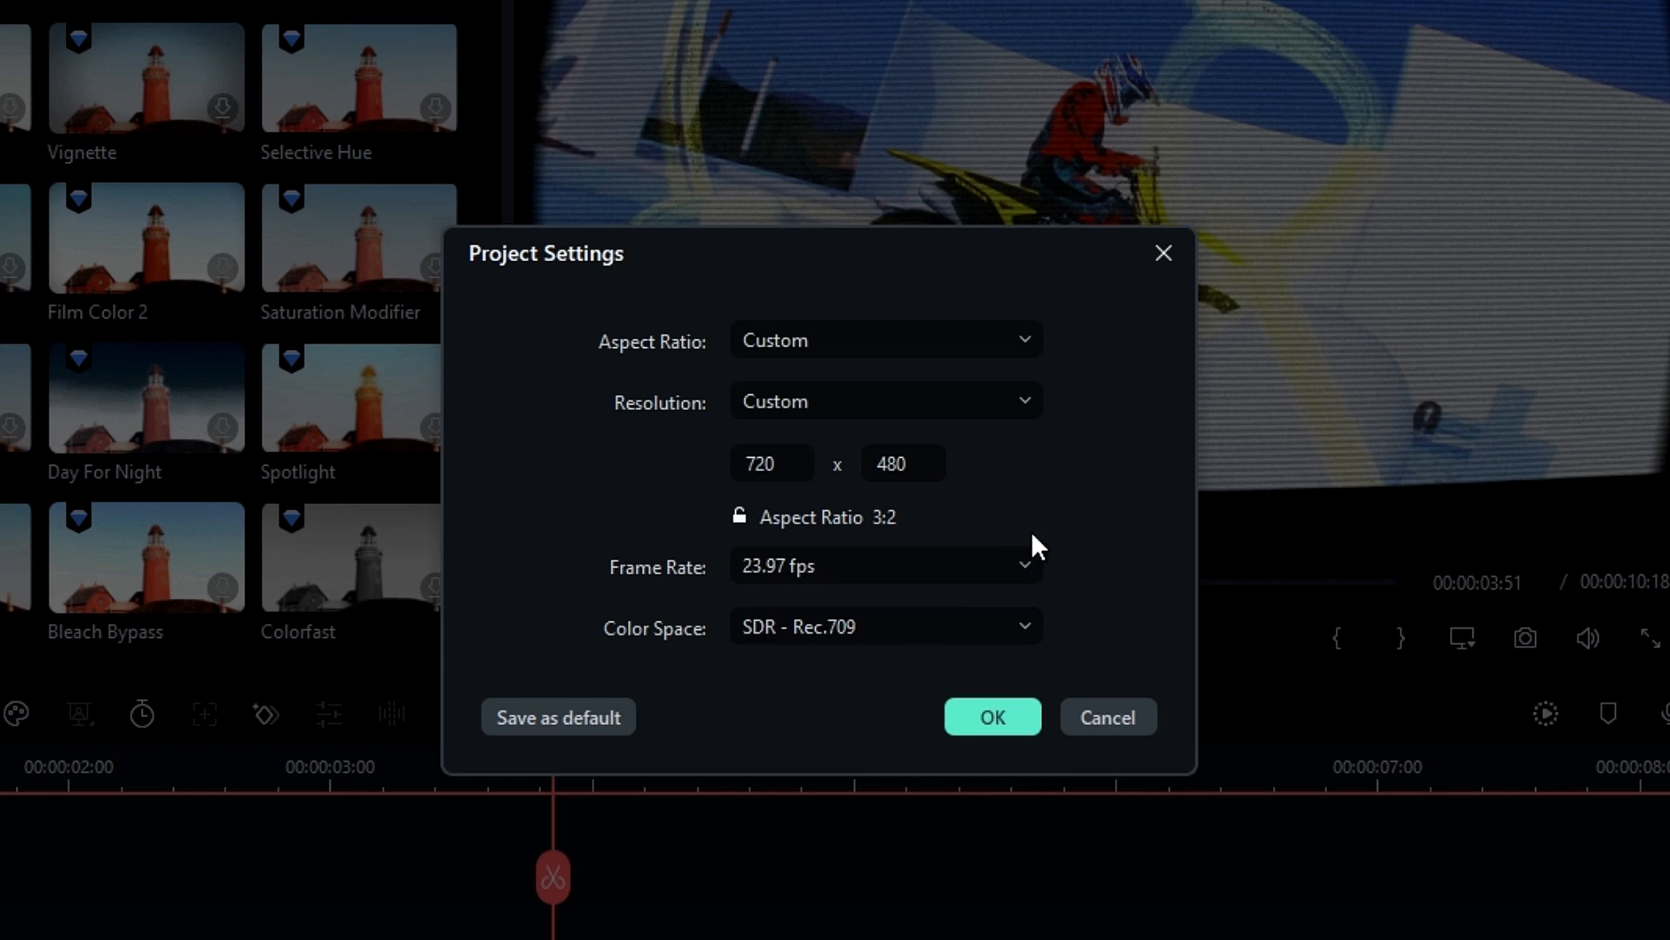
{"action": "left_click", "coordinate": [991, 717]}
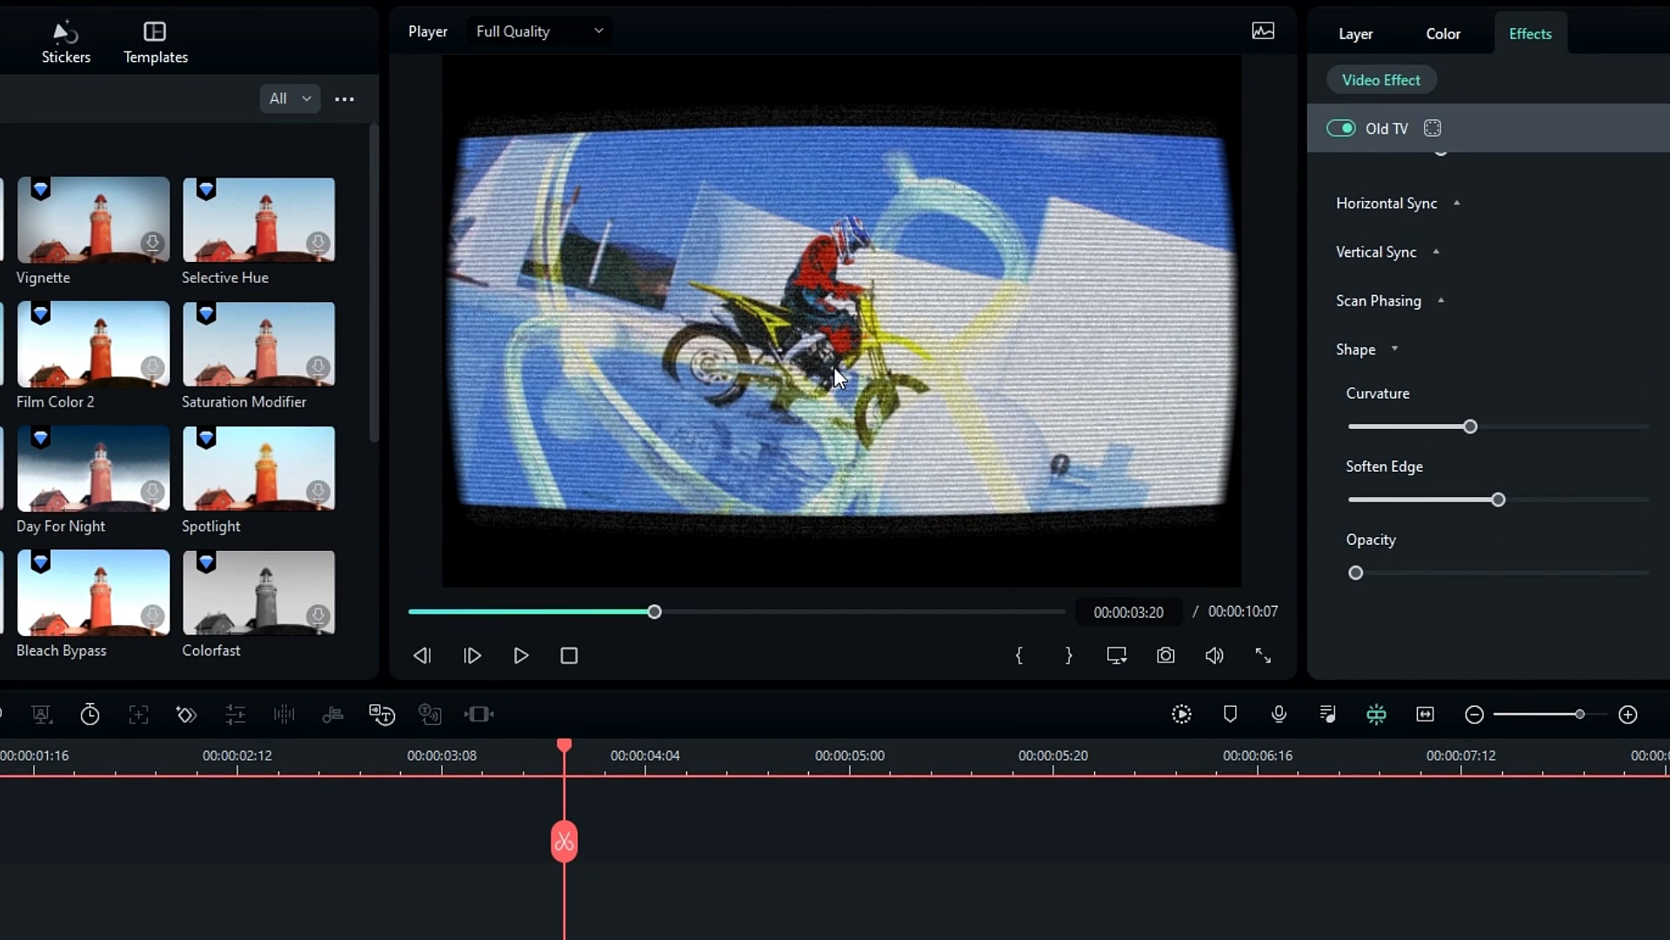
{"action": "mouse_move", "coordinate": [900, 298]}
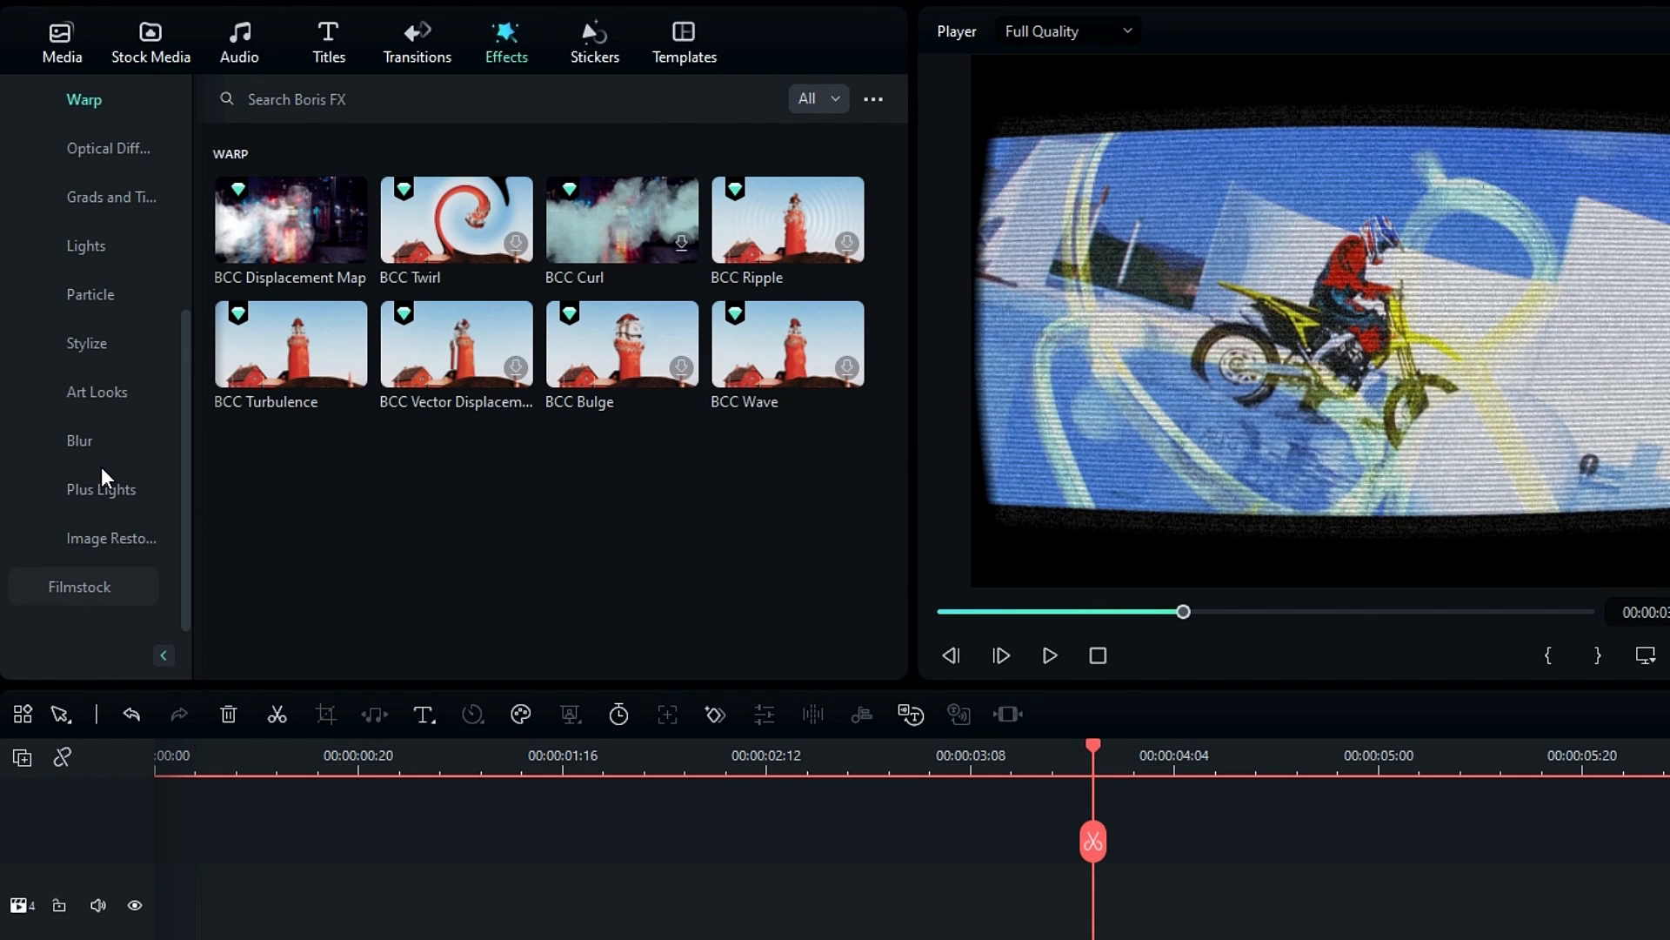
- Apply BCC Lens Correction with Correction -60 and Scale Master 170
{"action": "left_click", "coordinate": [110, 537]}
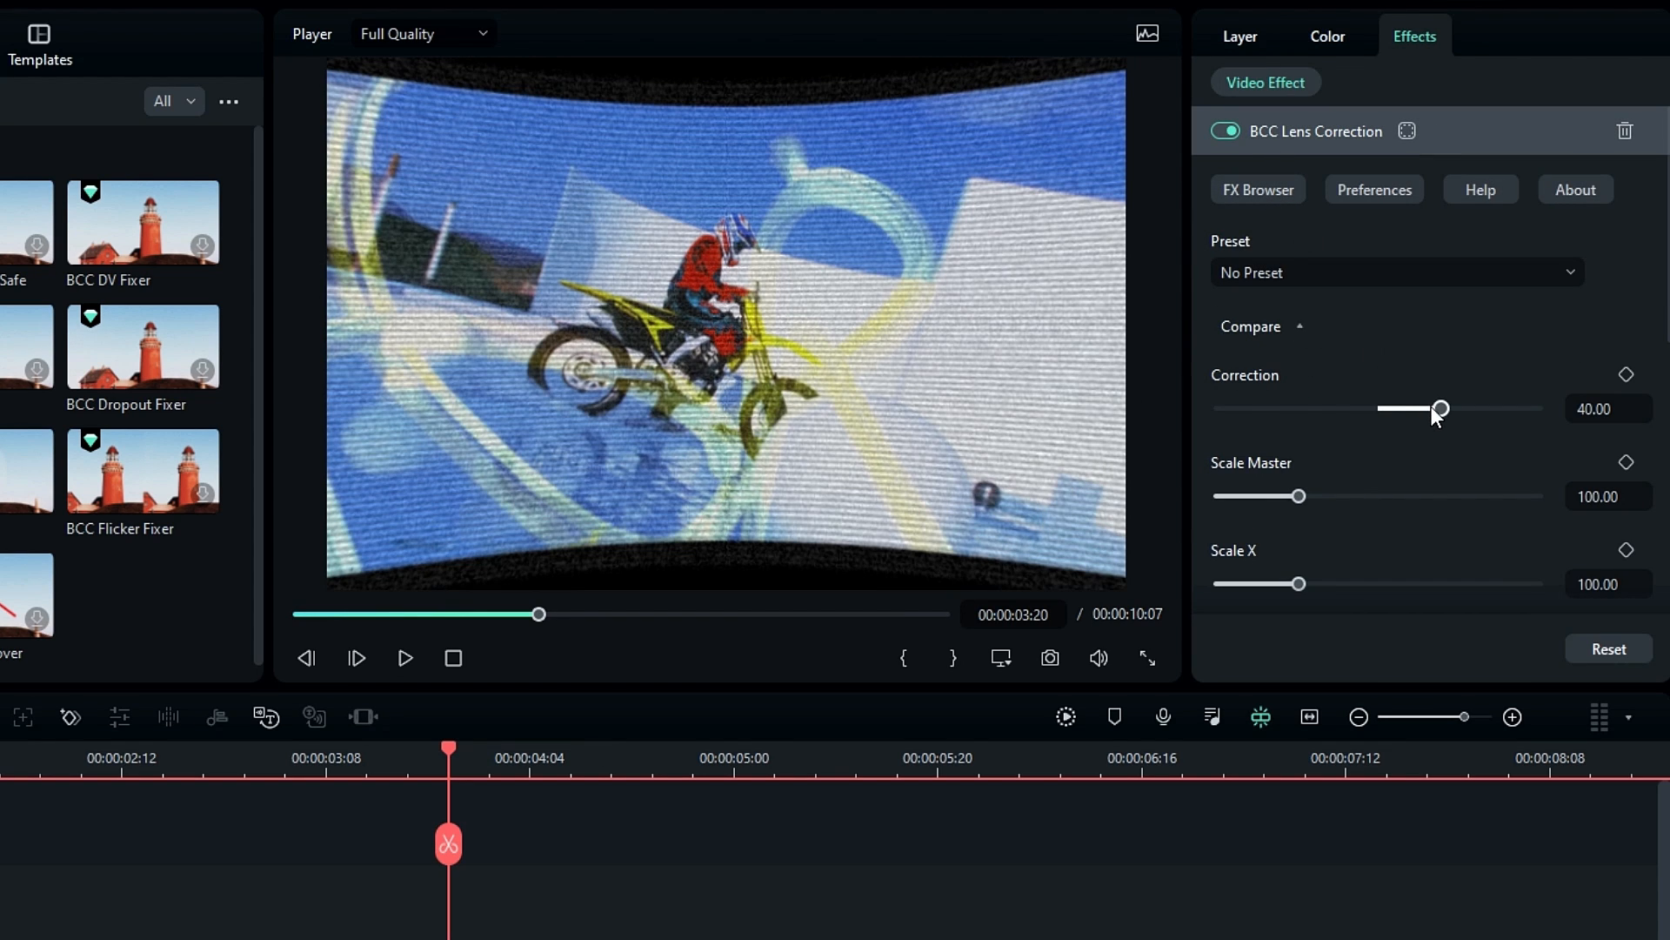
{"action": "left_click_drag", "start_coordinate": [1440, 408], "coordinate": [1304, 408]}
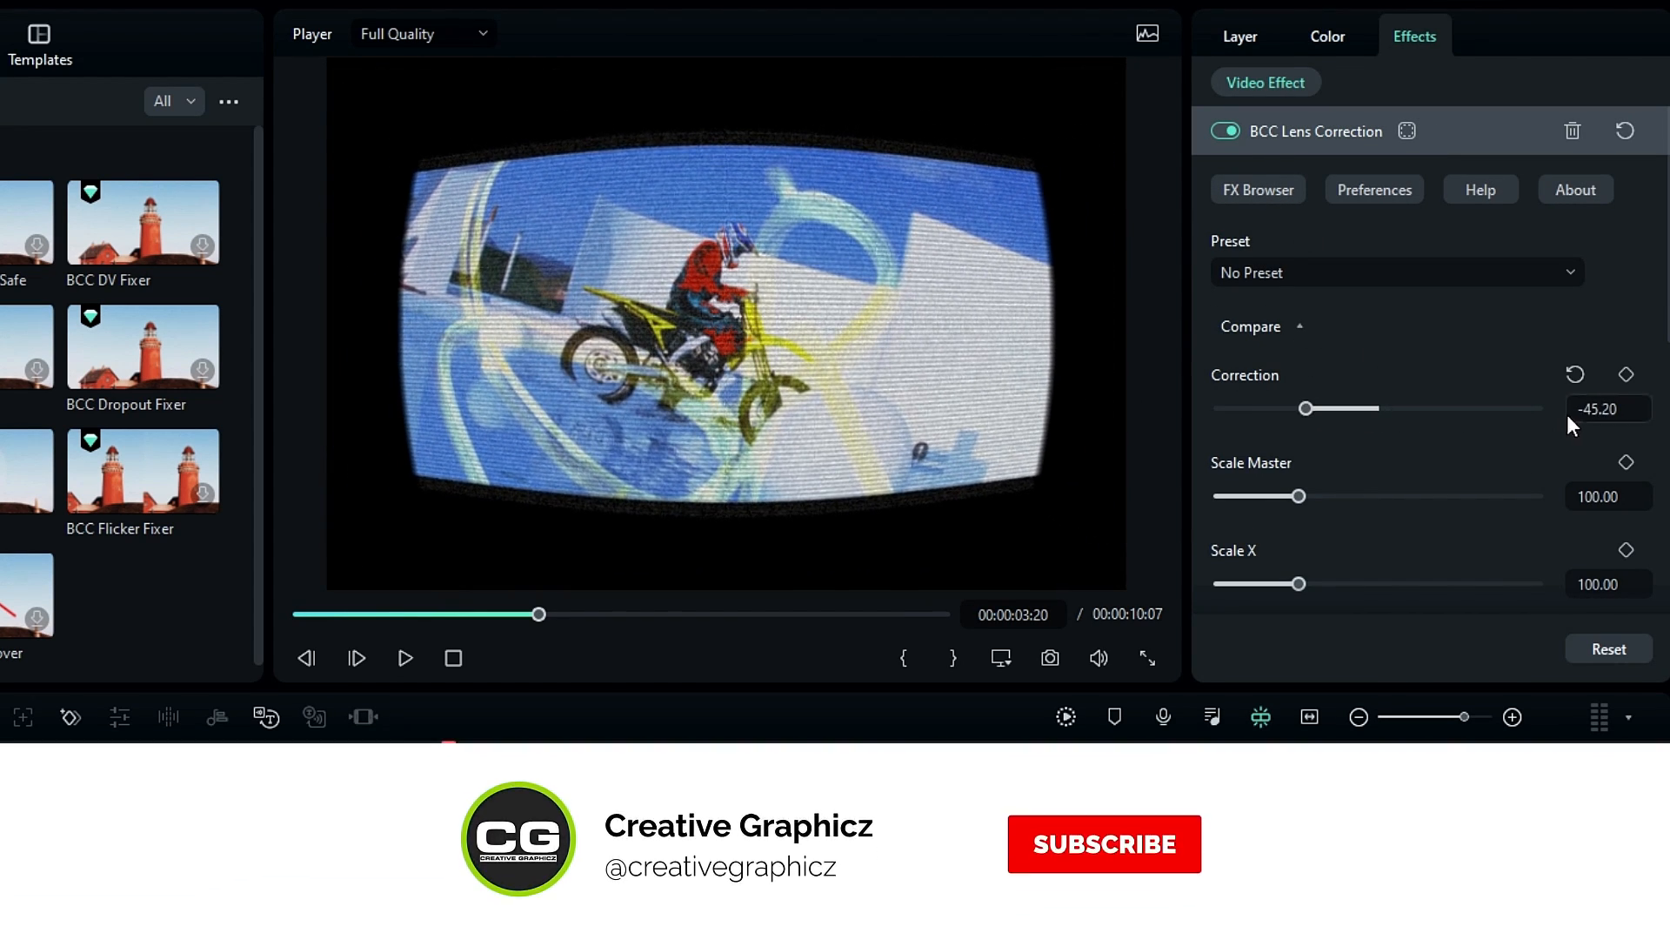
{"action": "left_click_drag", "start_coordinate": [1305, 408], "coordinate": [1285, 408]}
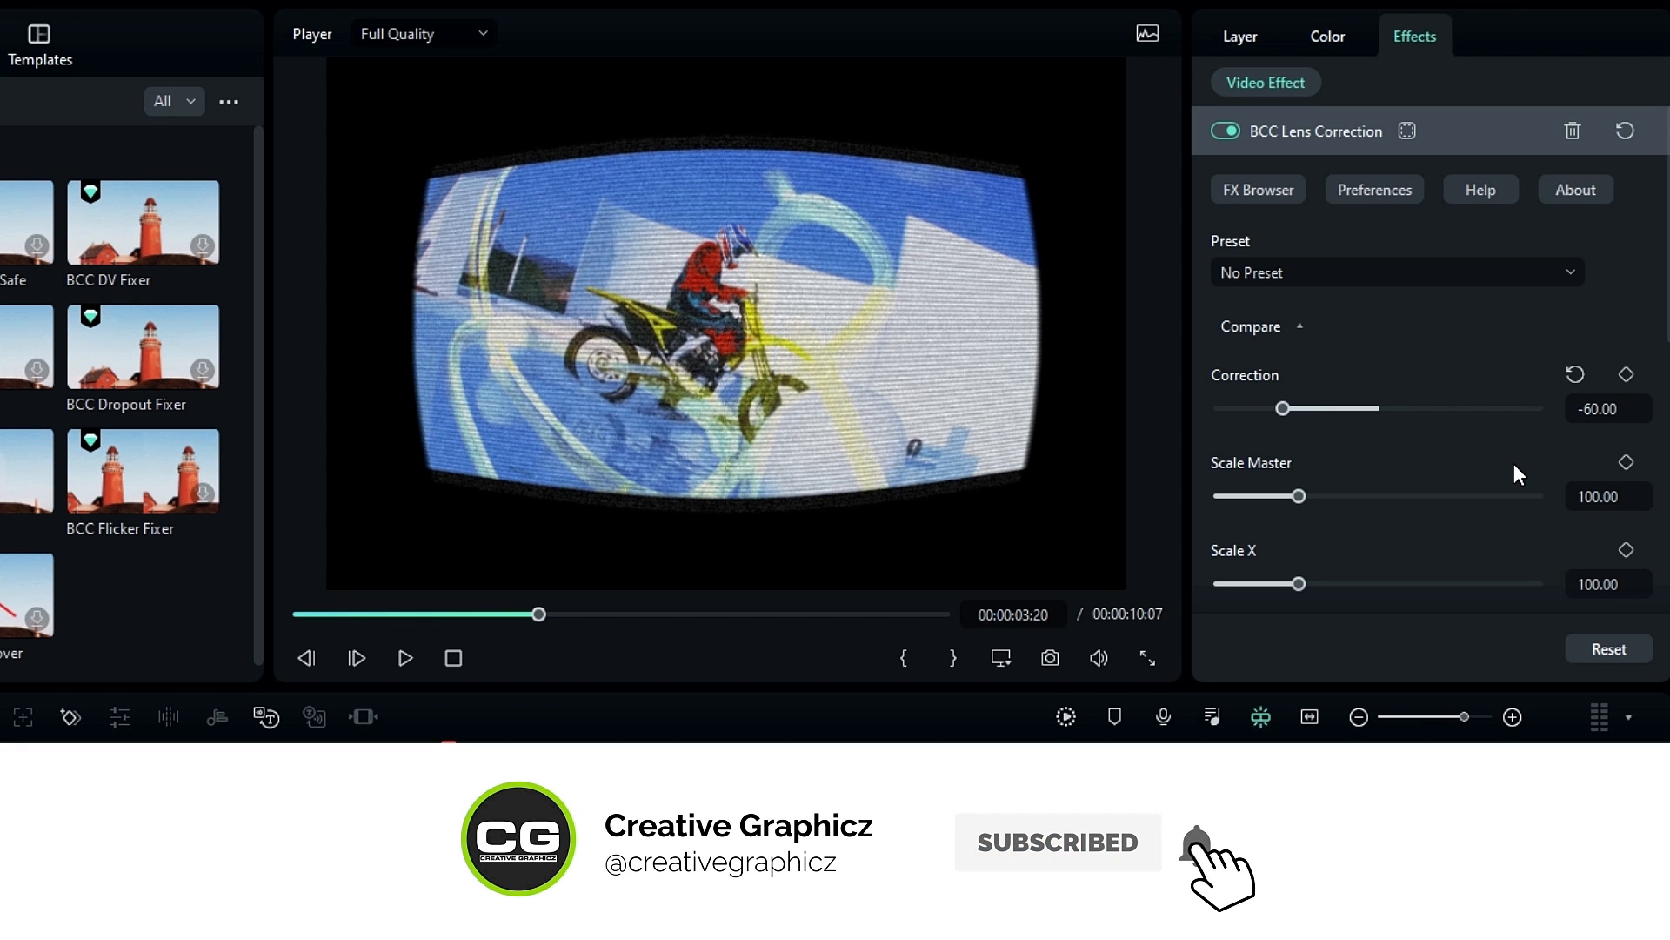
{"action": "left_click_drag", "start_coordinate": [1284, 495], "coordinate": [1359, 495]}
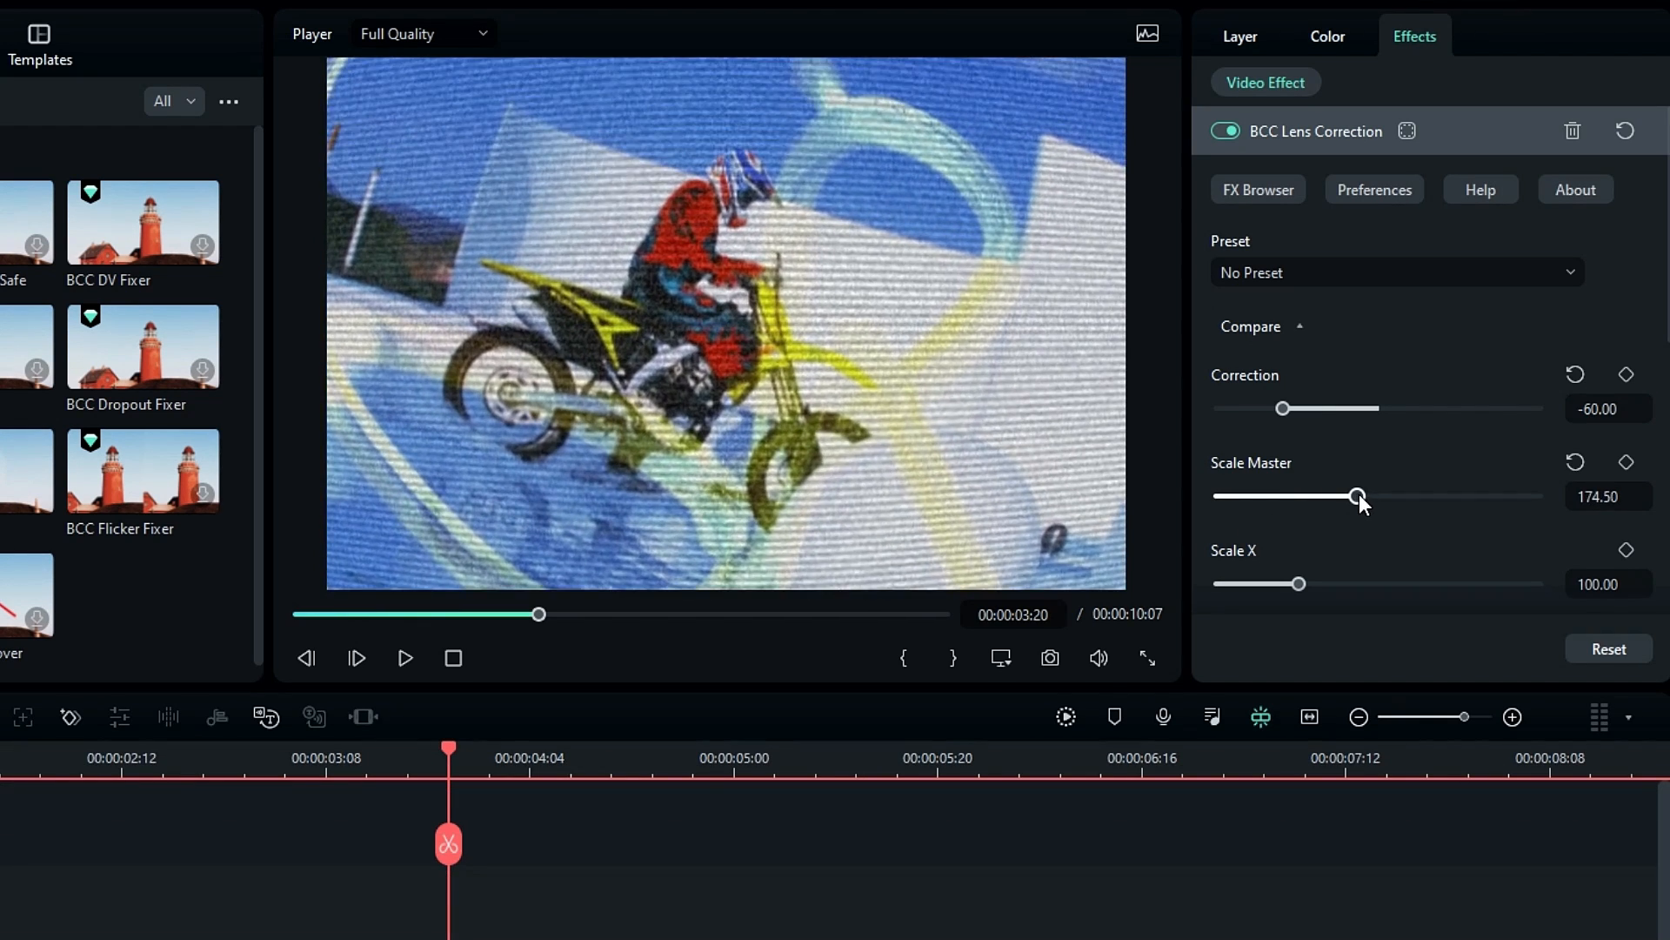
{"action": "left_click_drag", "start_coordinate": [1357, 495], "coordinate": [1340, 495]}
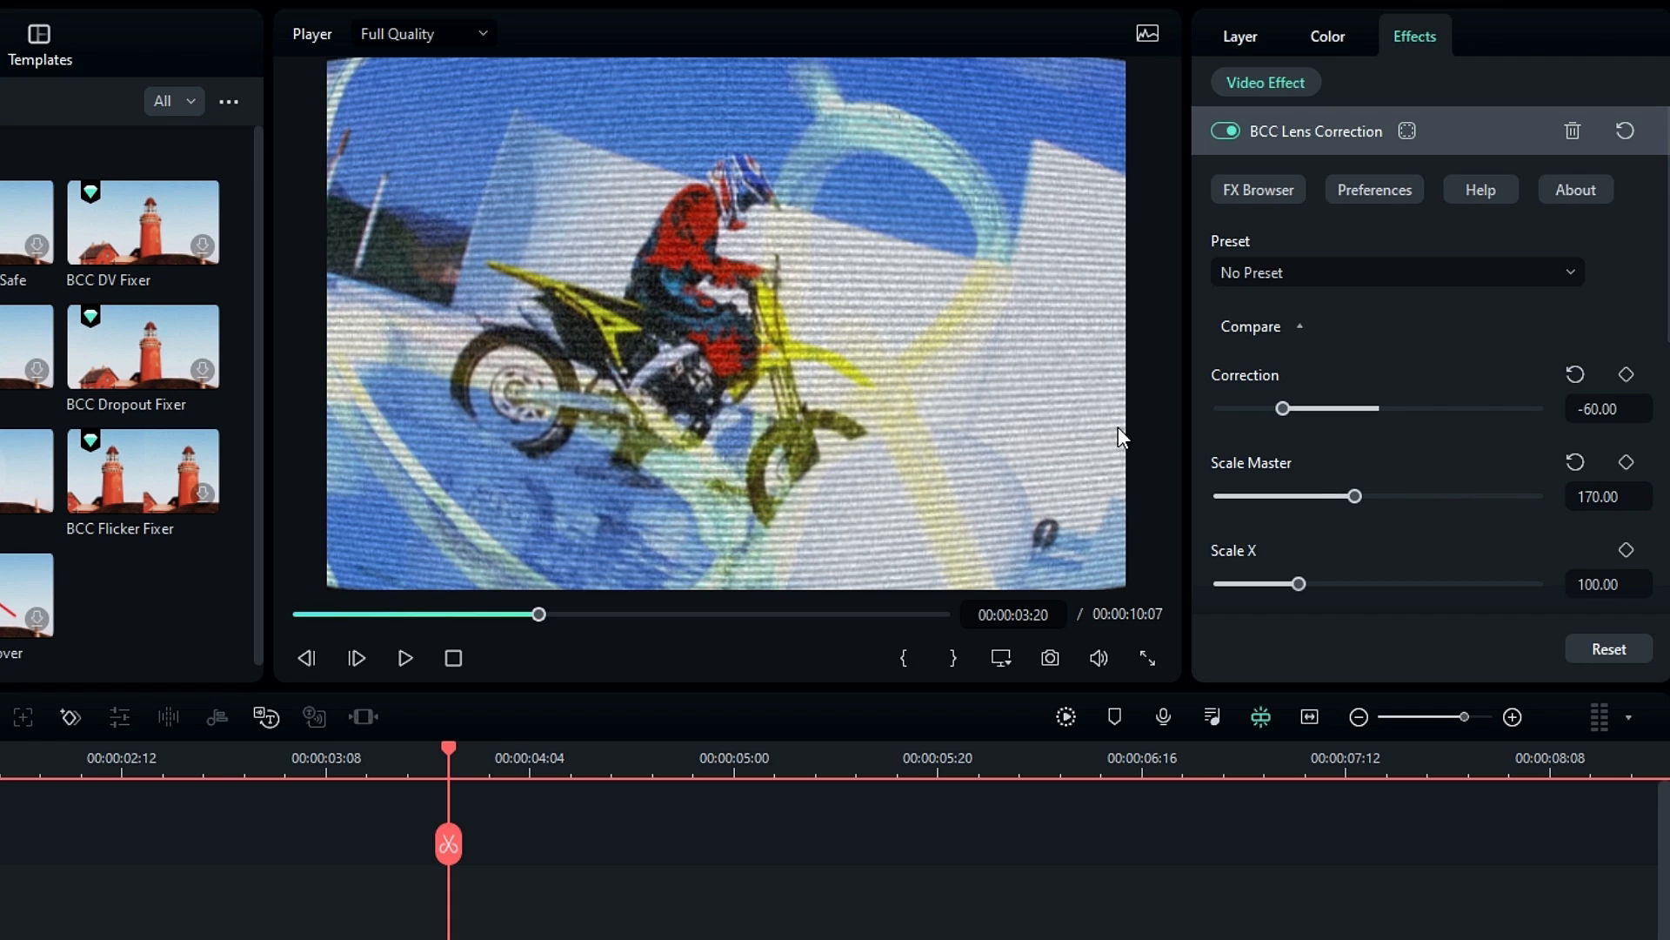
{"action": "mouse_move", "coordinate": [1001, 293]}
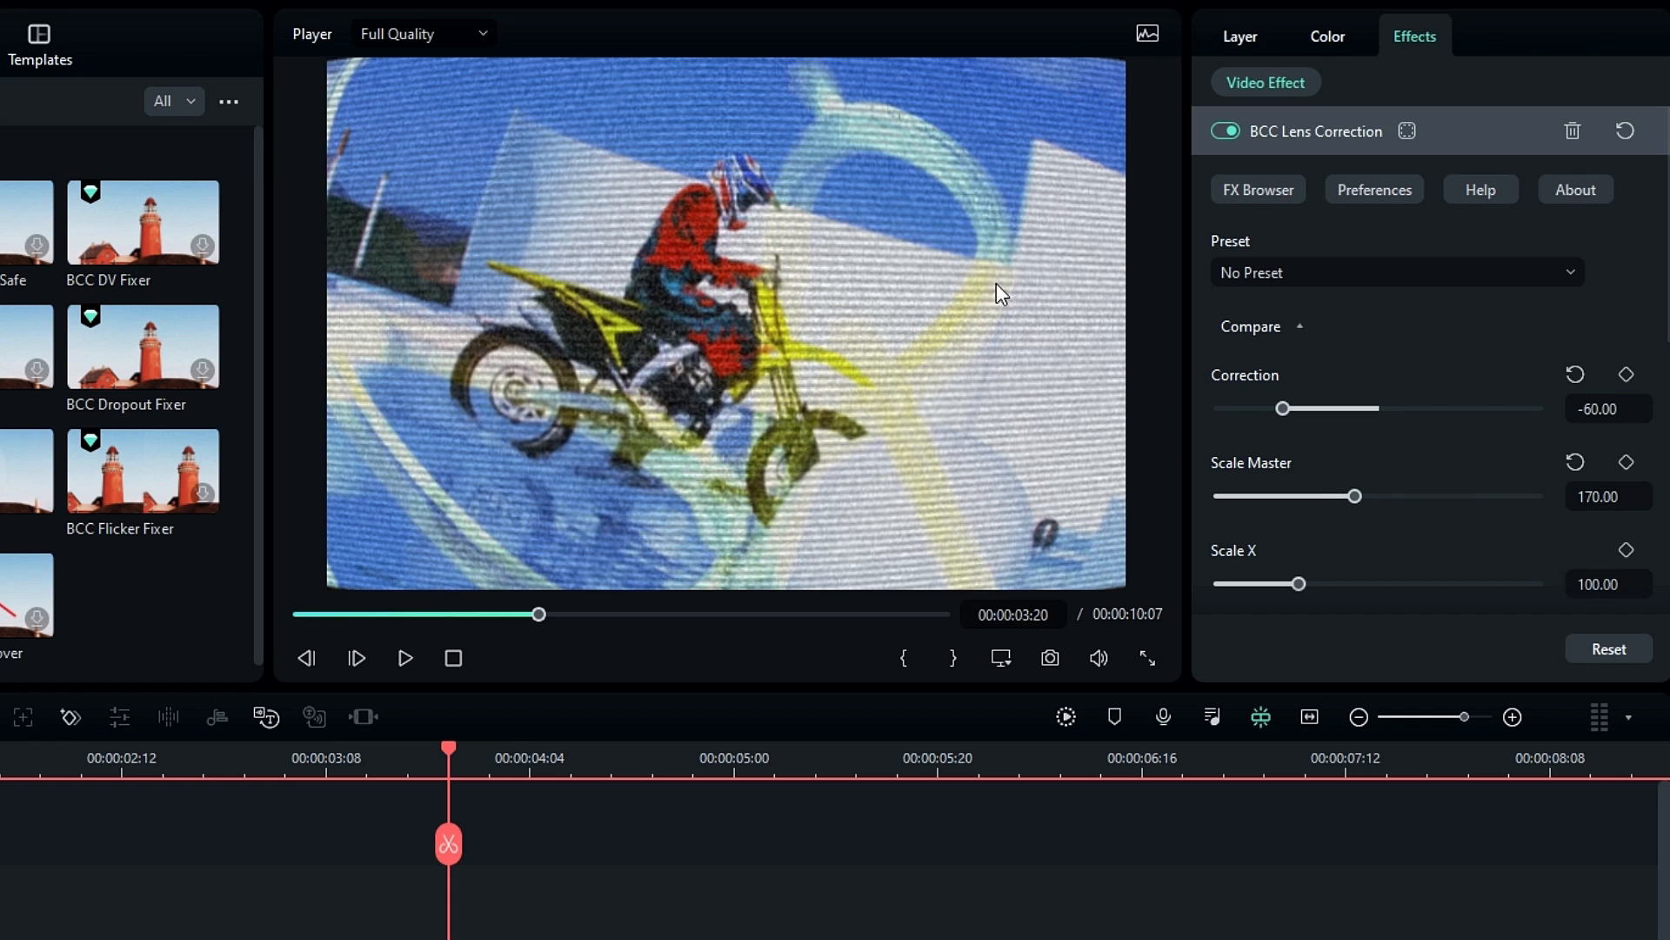
- Apply BCC Plus Glow from Boris FX Plus Lights to the adjustment layer
{"action": "left_click", "coordinate": [503, 43]}
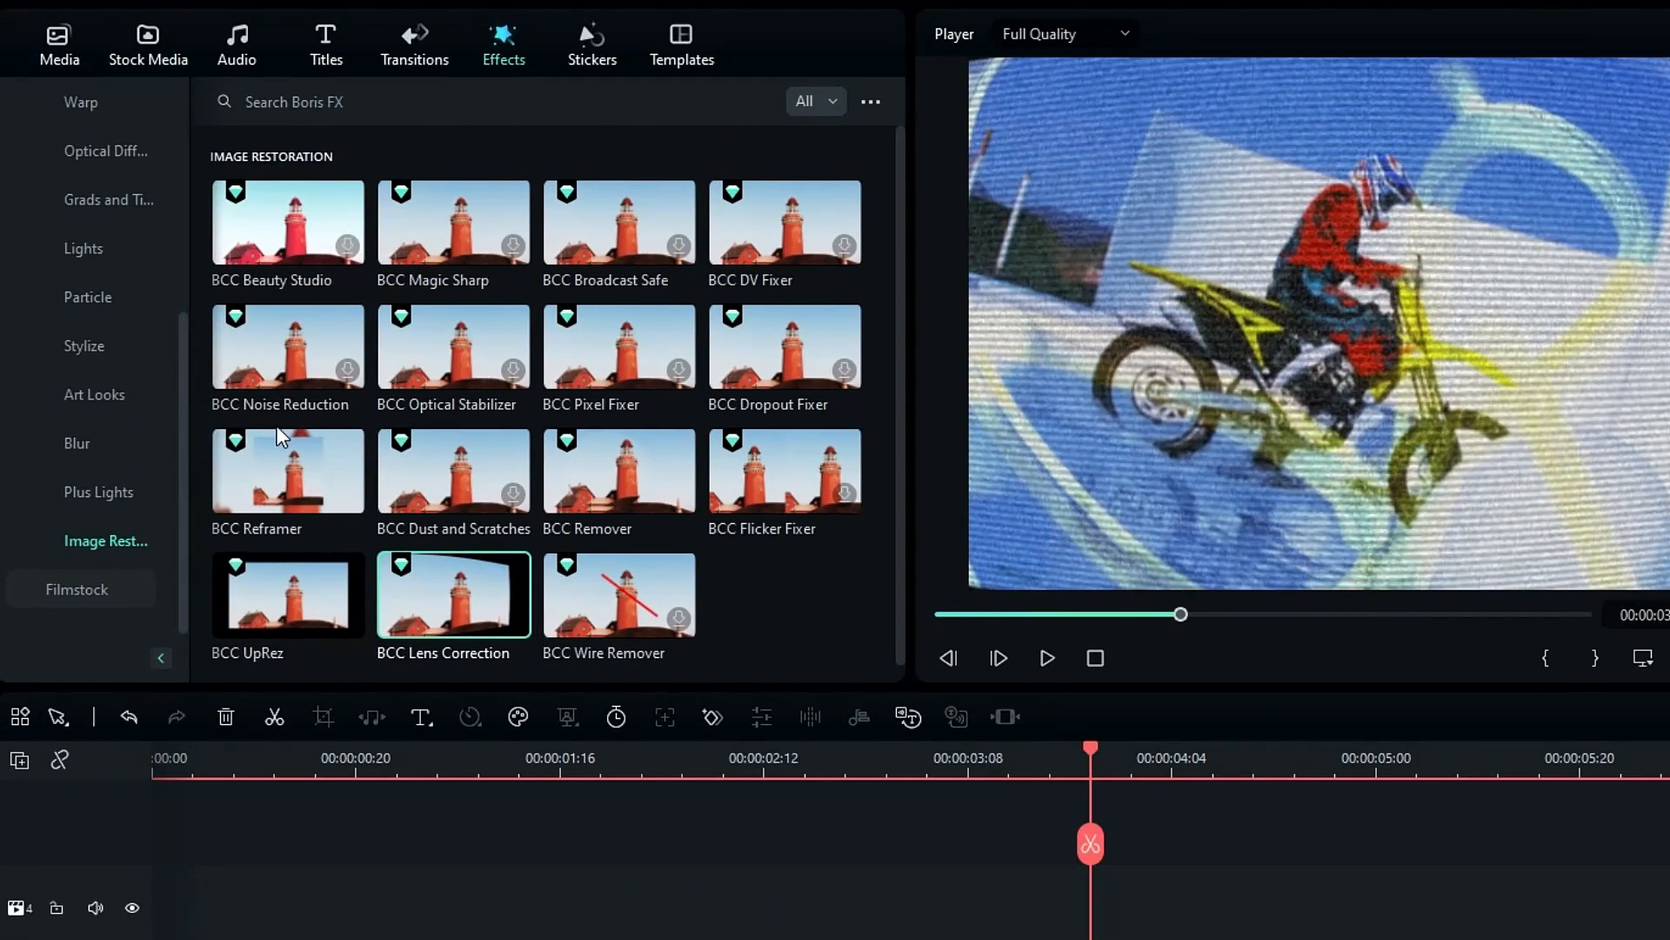
{"action": "left_click", "coordinate": [99, 491]}
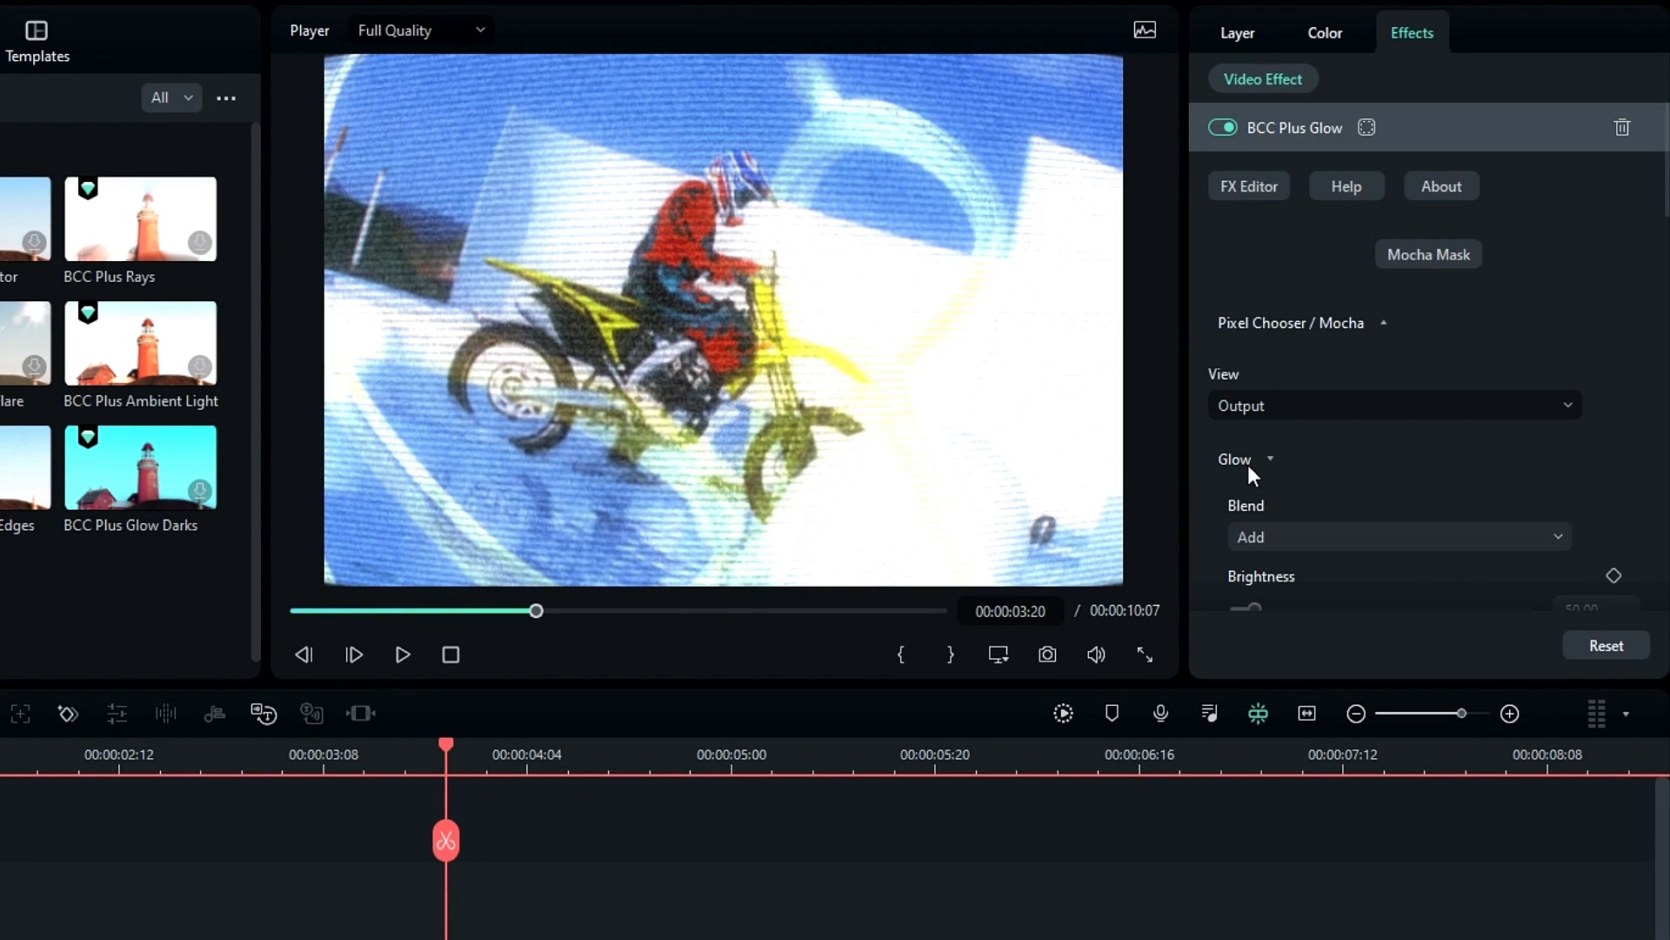
{"action": "scroll", "scroll_direction": "down", "scroll_amount": 3}
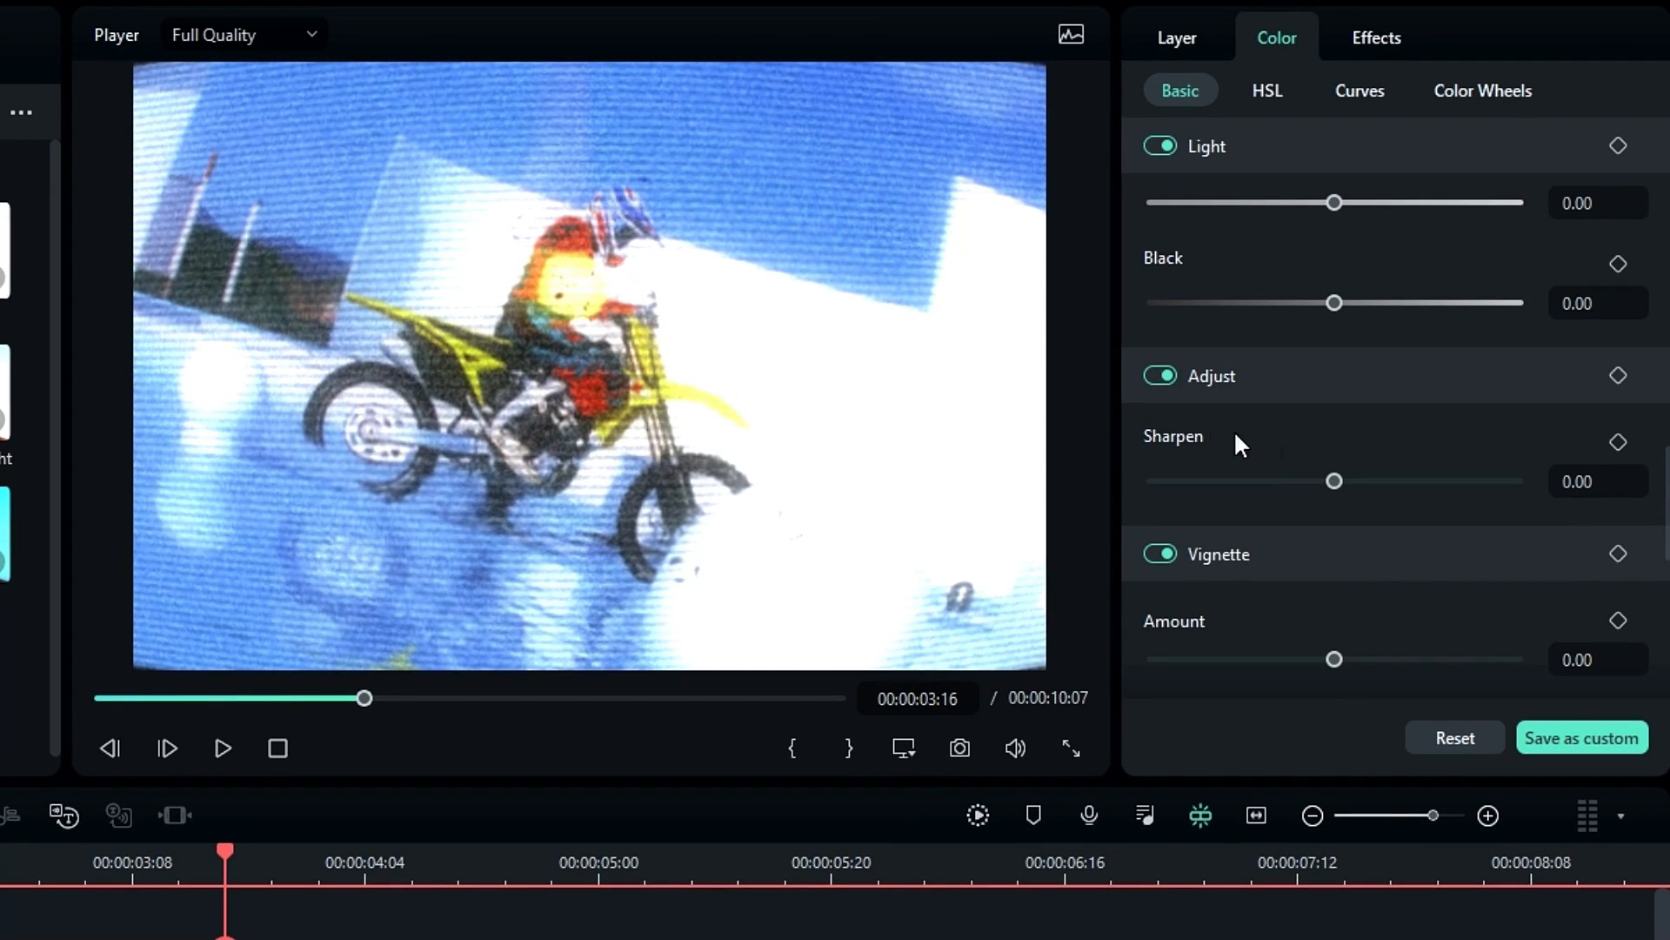
- Raise Sharpen to about 43 and set the vignette amount to -100
{"action": "left_click_drag", "start_coordinate": [1333, 480], "coordinate": [1409, 480]}
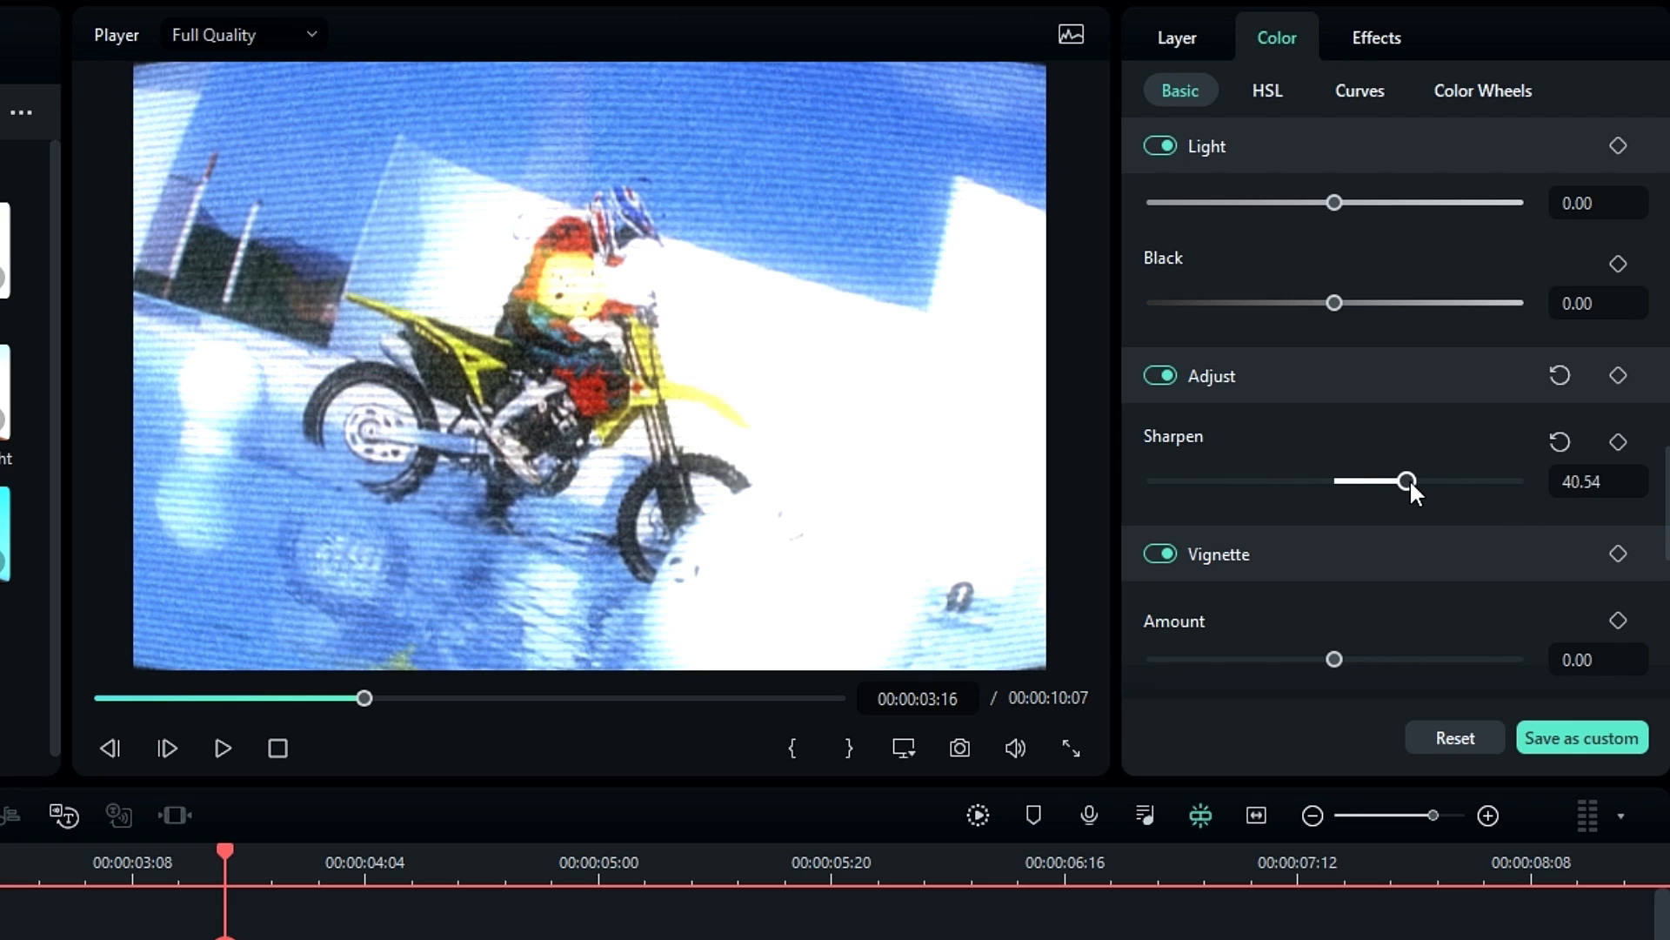
{"action": "left_click_drag", "start_coordinate": [1406, 480], "coordinate": [1414, 480]}
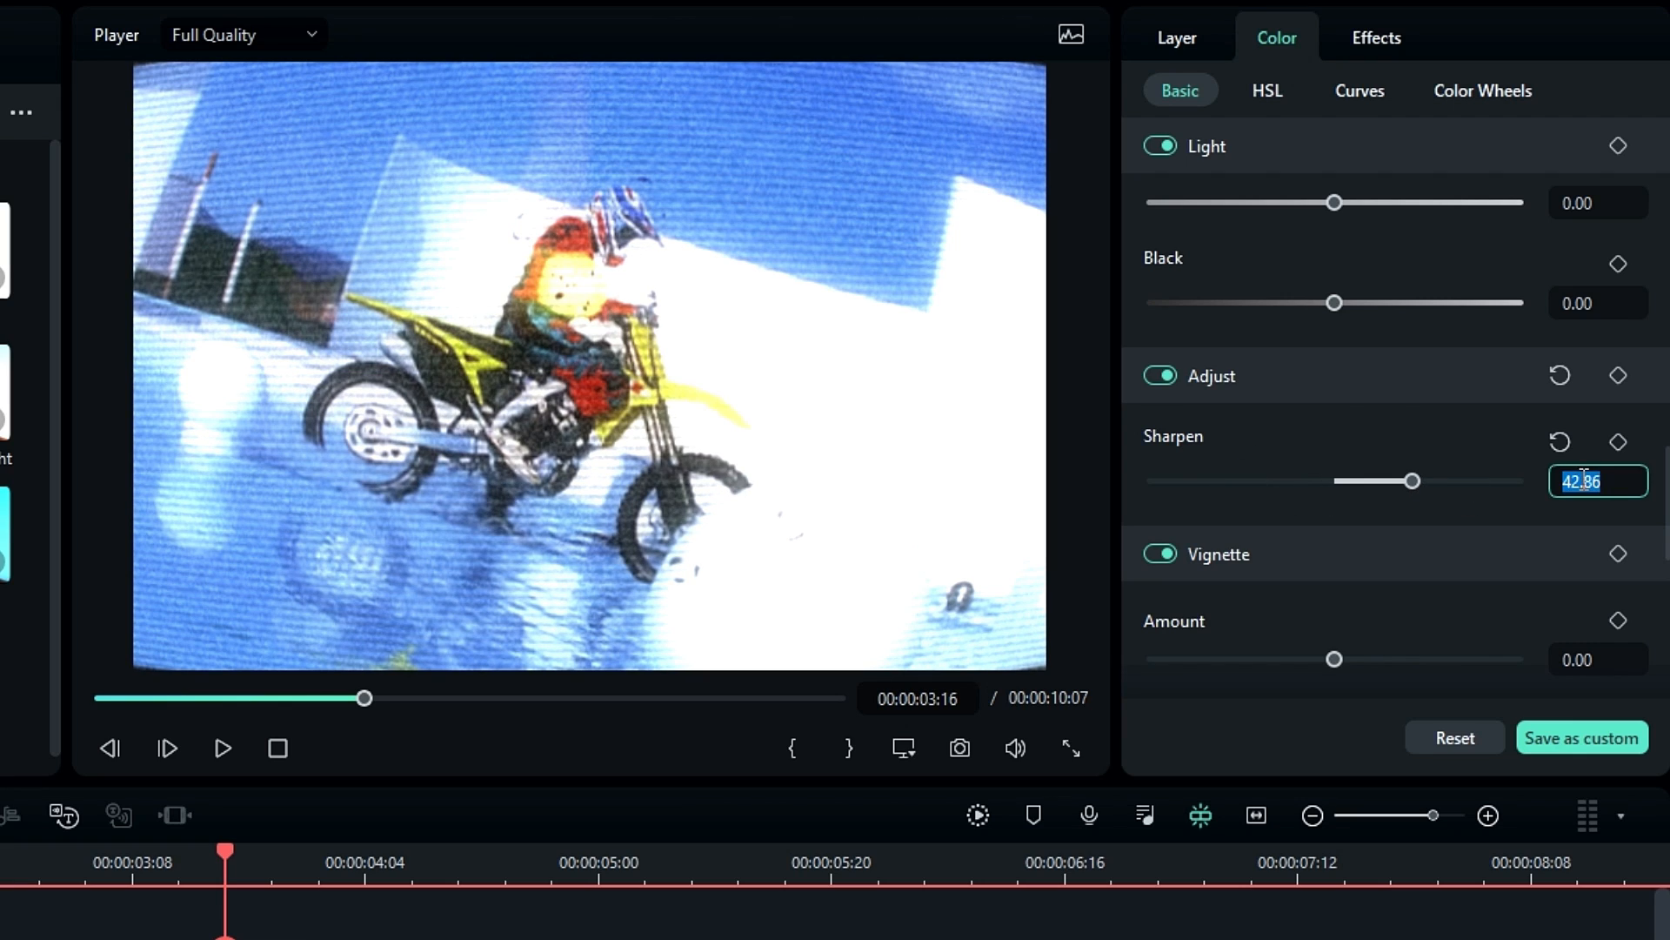
{"action": "left_click_drag", "start_coordinate": [1413, 480], "coordinate": [1444, 480]}
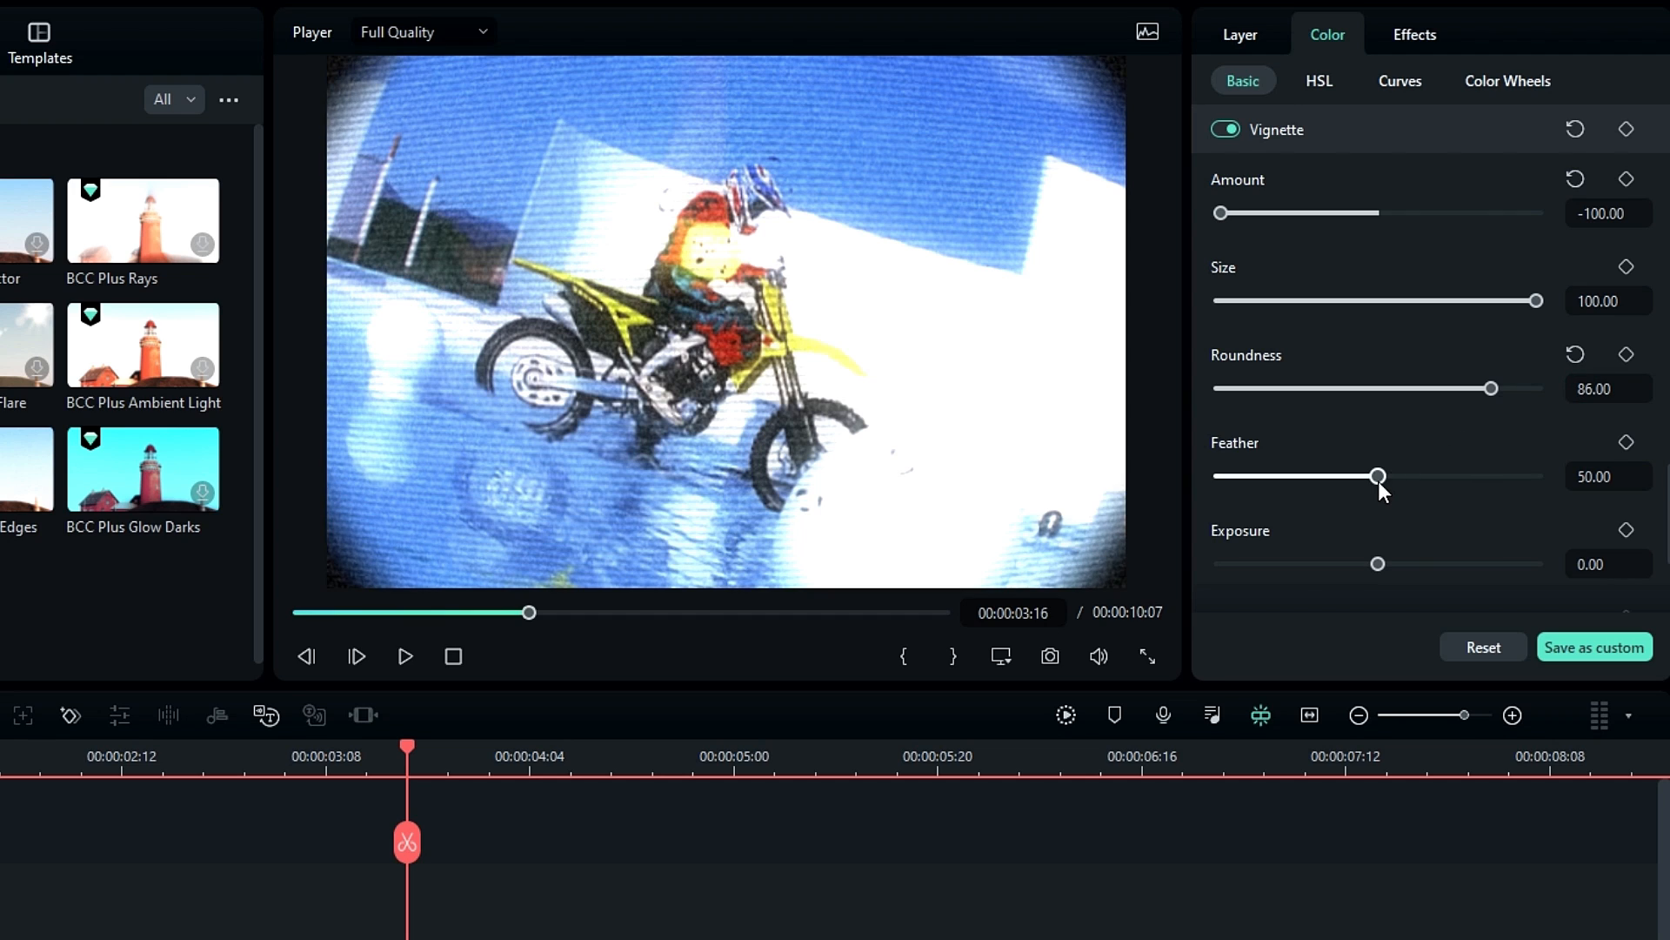
- Soften the vignette feather to about 64 and preview the shot near 00:00:00:20
{"action": "left_click_drag", "start_coordinate": [1377, 476], "coordinate": [1425, 476]}
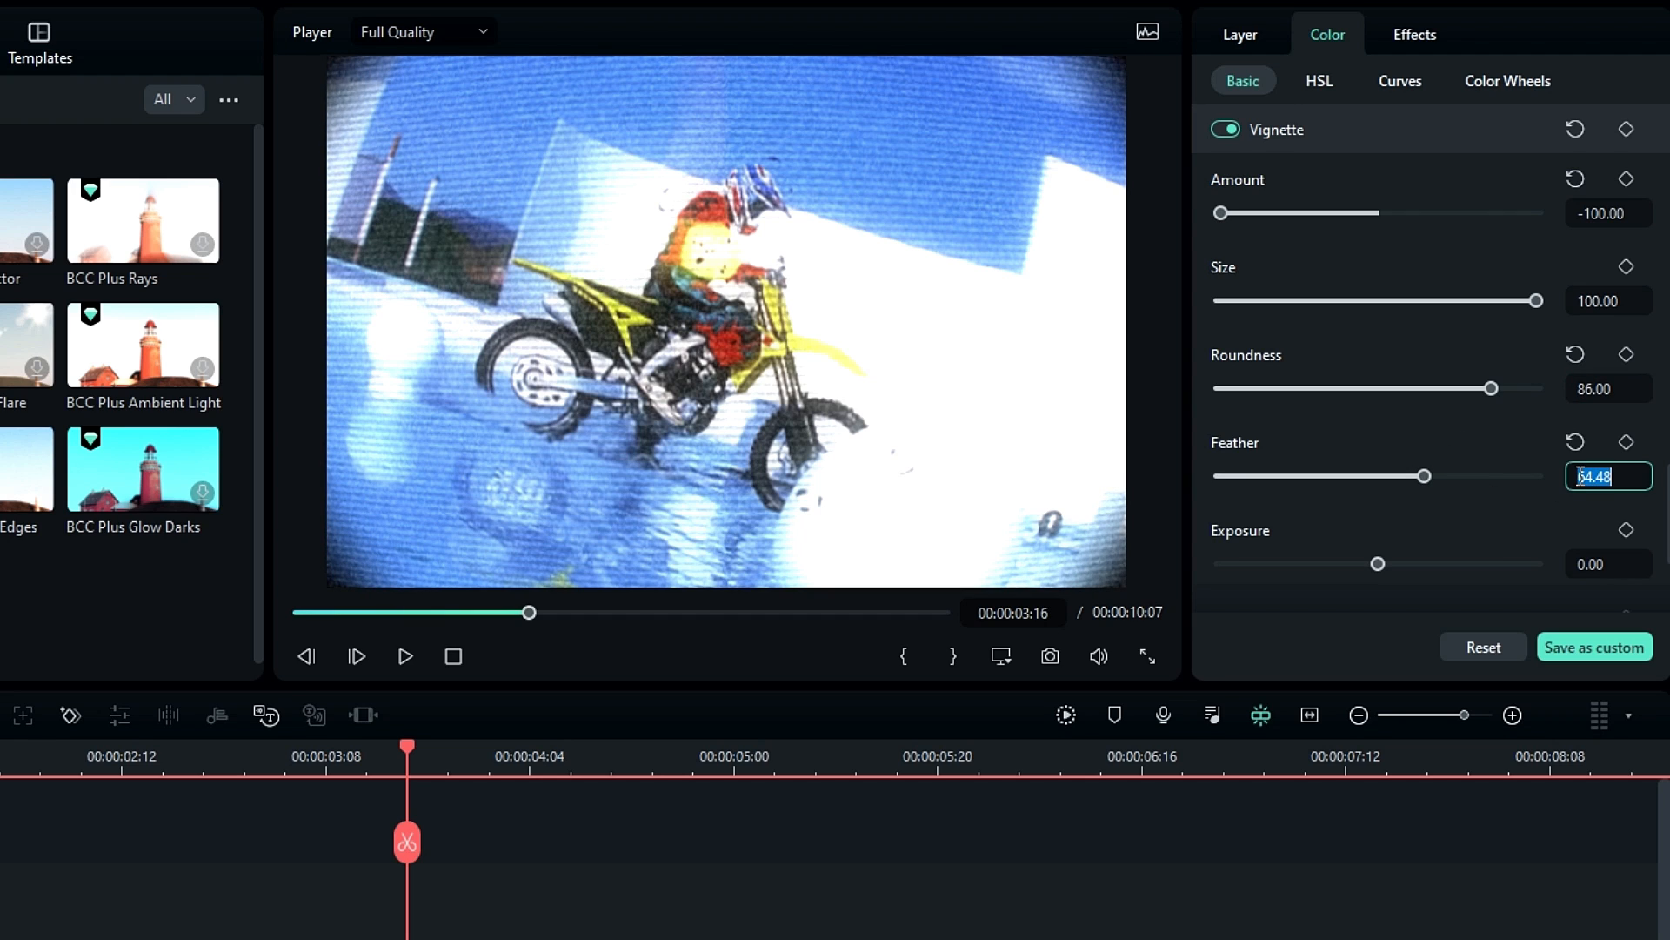
{"action": "left_click_drag", "start_coordinate": [1425, 475], "coordinate": [1473, 475]}
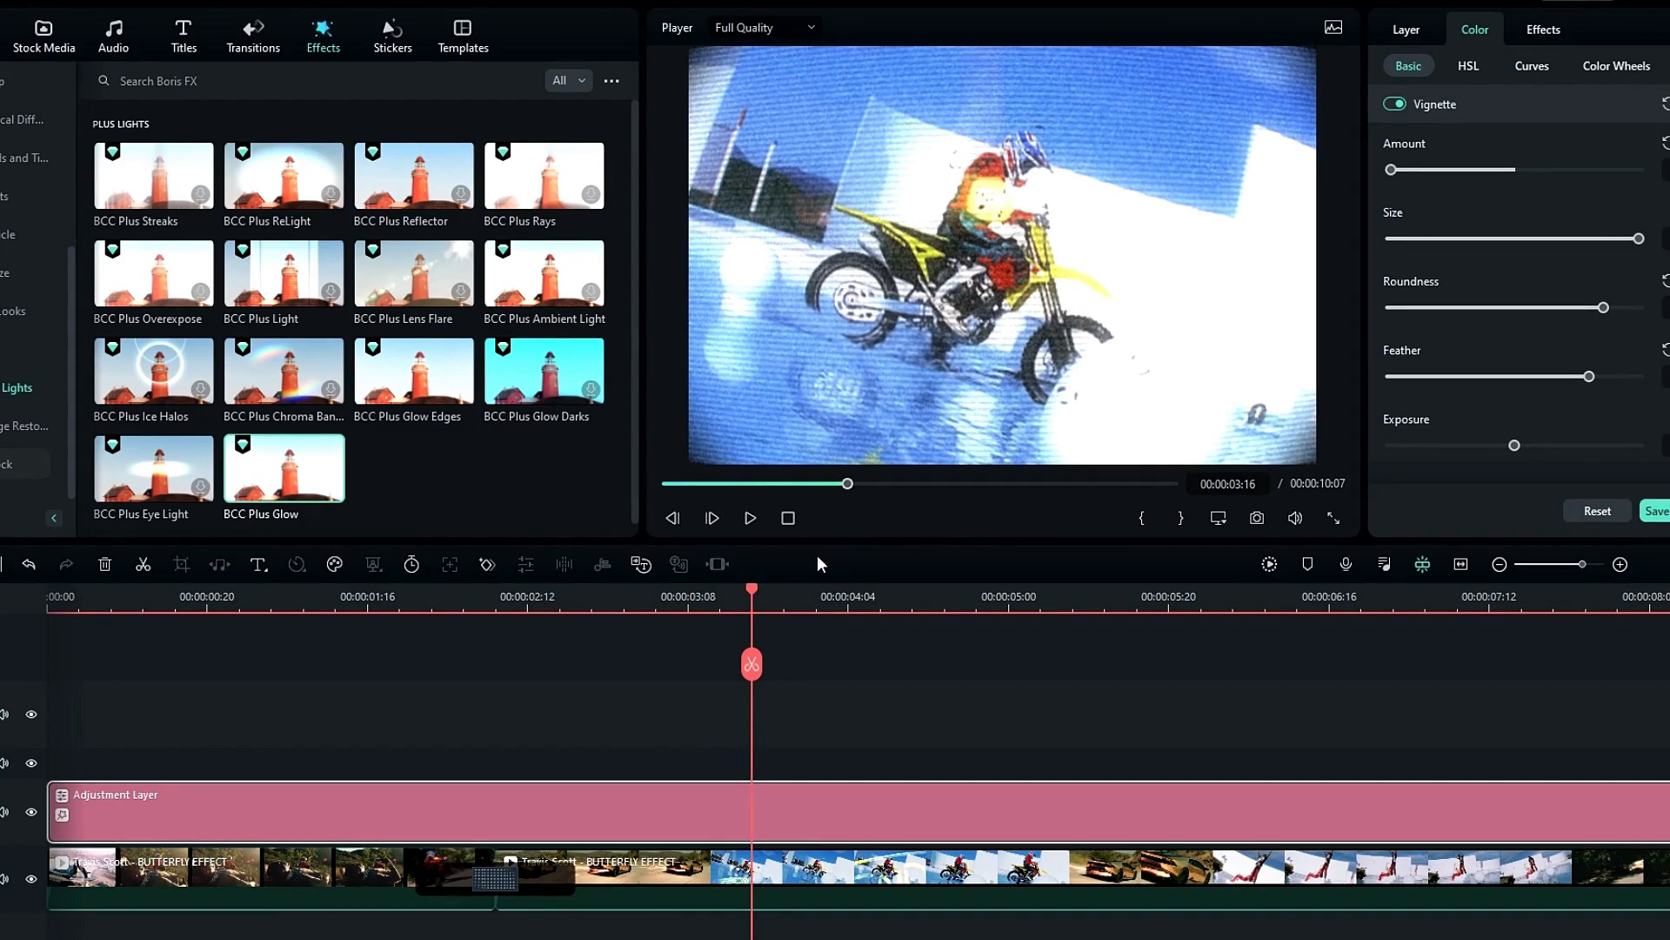
{"action": "left_click", "coordinate": [207, 592]}
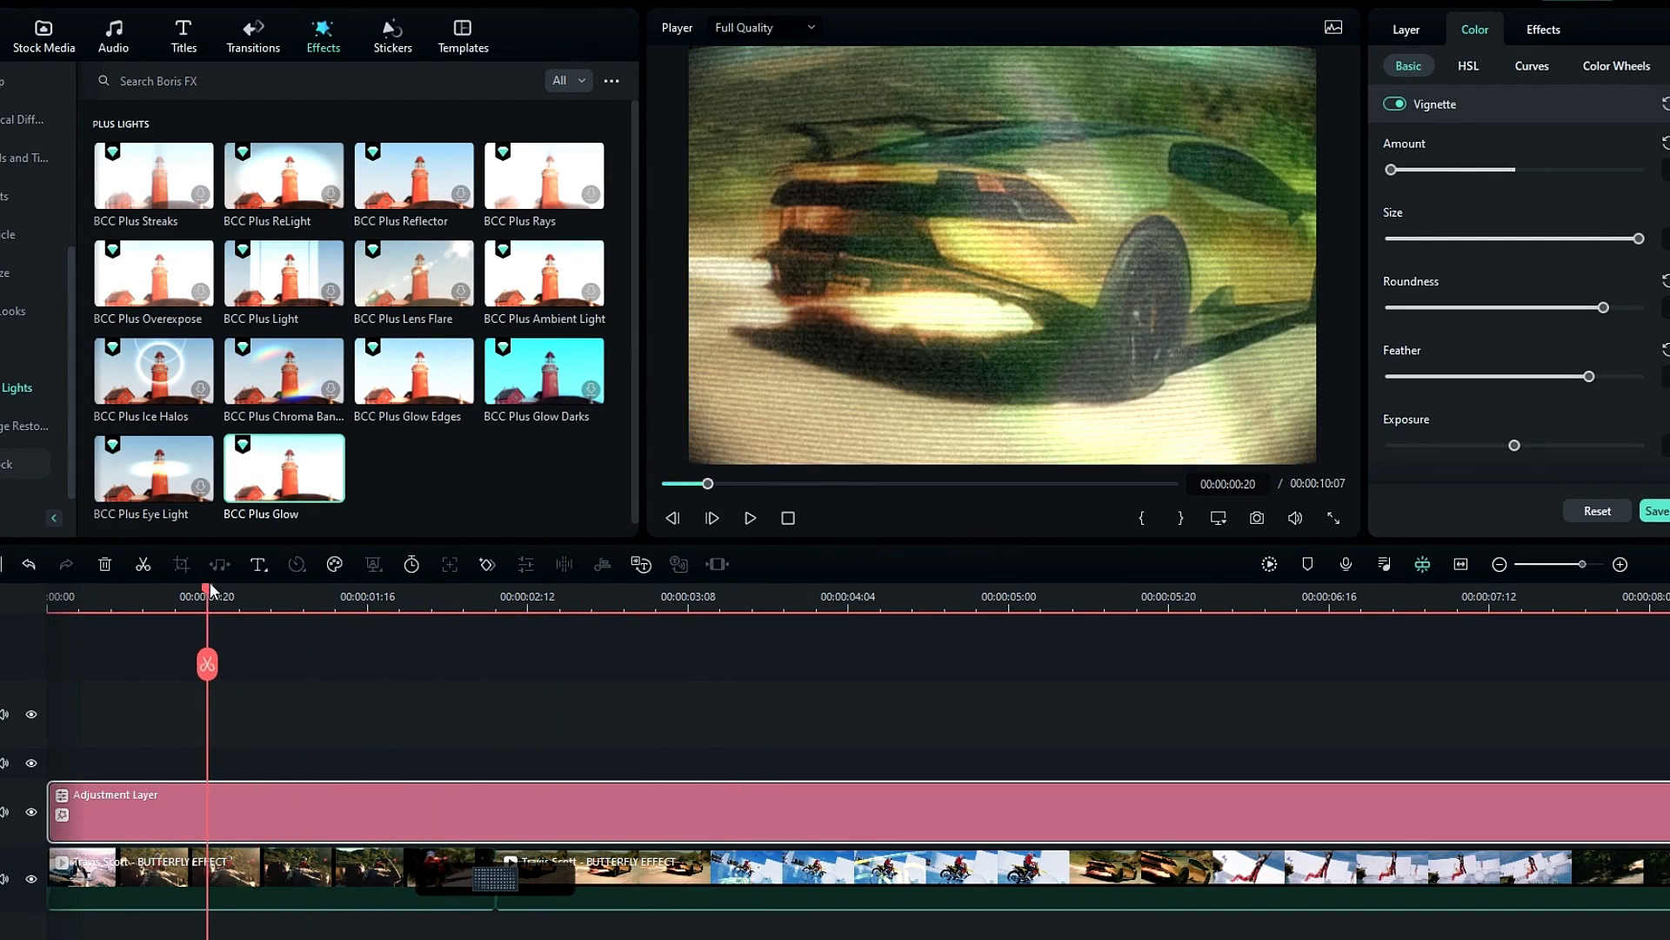